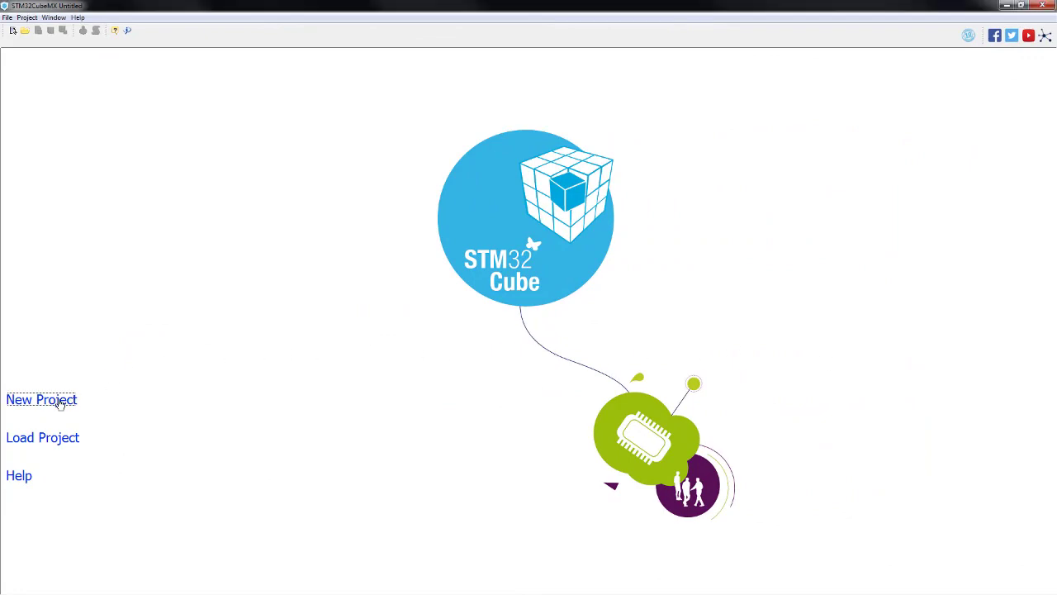
Create a new CubeMX project for the STM32L476VGTx found via part-number search
{"action": "left_click", "coordinate": [41, 398]}
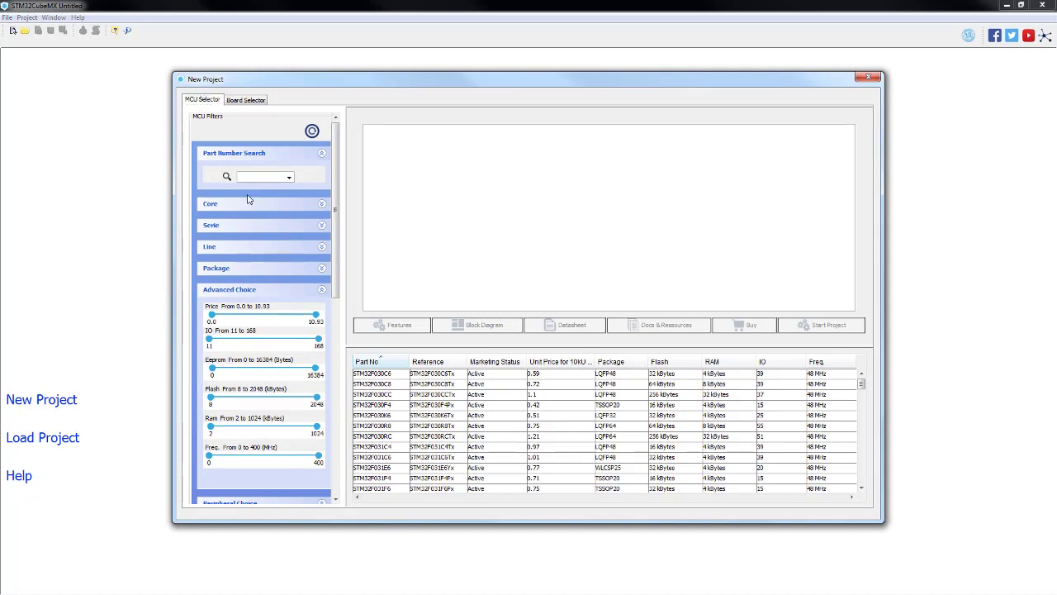
{"action": "type", "text": "STM32L"}
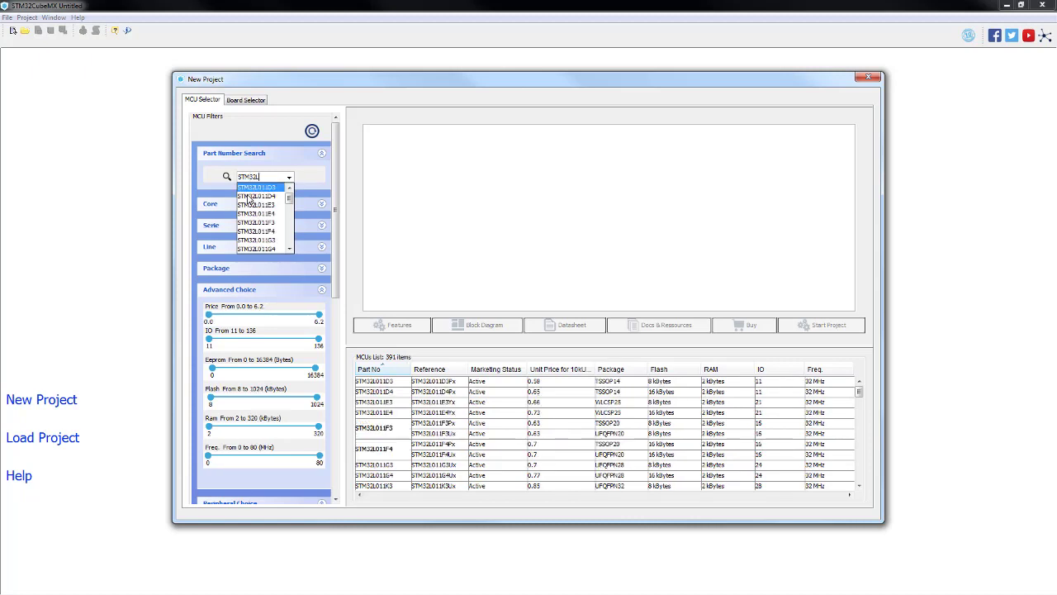
{"action": "type", "text": "STM32L476V"}
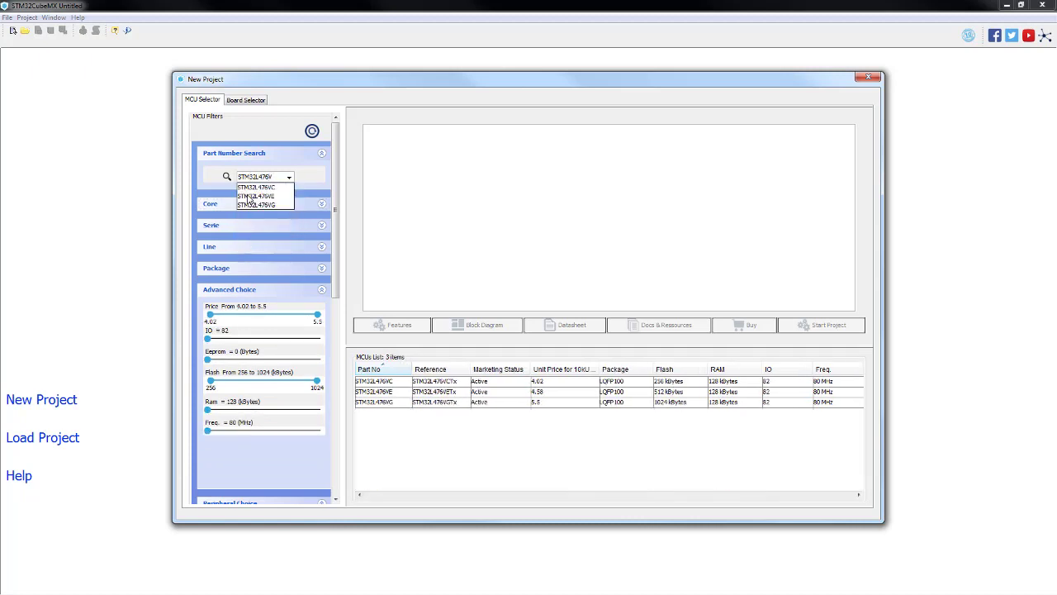
{"action": "left_click", "coordinate": [258, 204]}
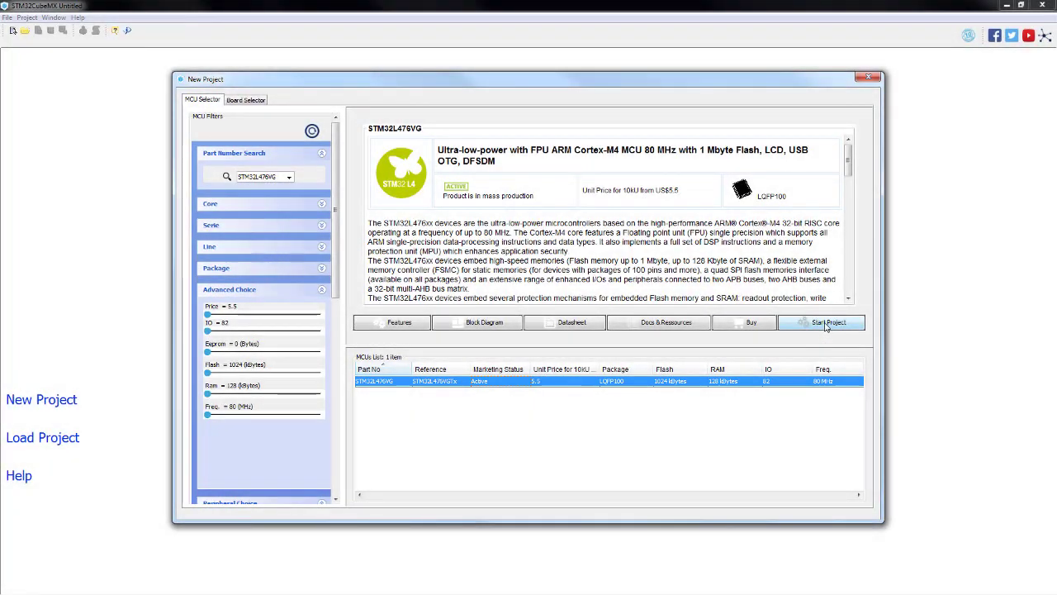
{"action": "left_click", "coordinate": [826, 322]}
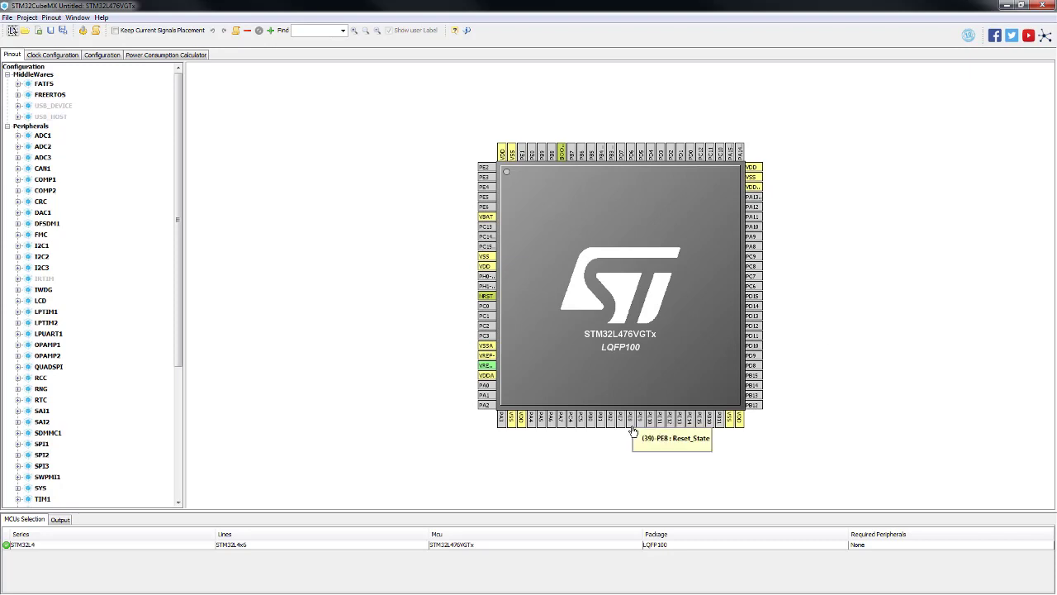
Set pin PE8 as GPIO_Output, activate the IWDG peripheral, and view the clock configuration
{"action": "left_click", "coordinate": [631, 427]}
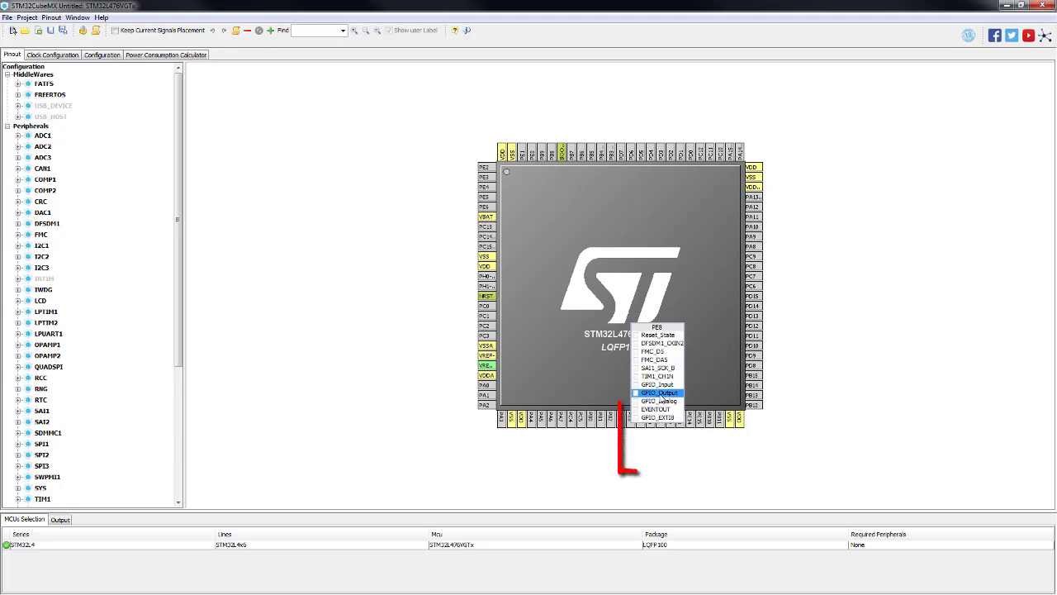
{"action": "left_click", "coordinate": [661, 394]}
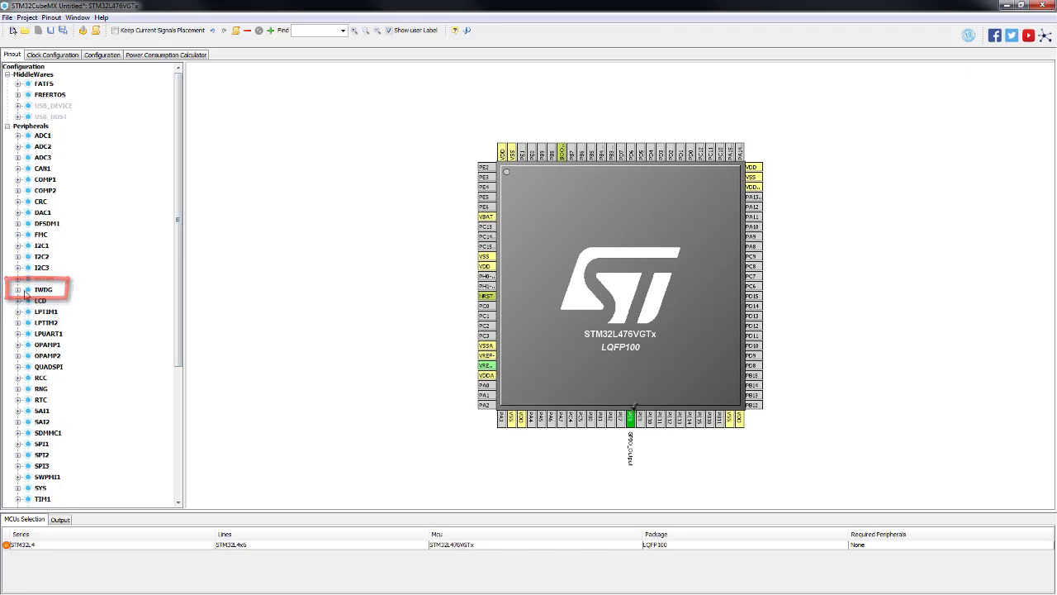
{"action": "left_click", "coordinate": [19, 289]}
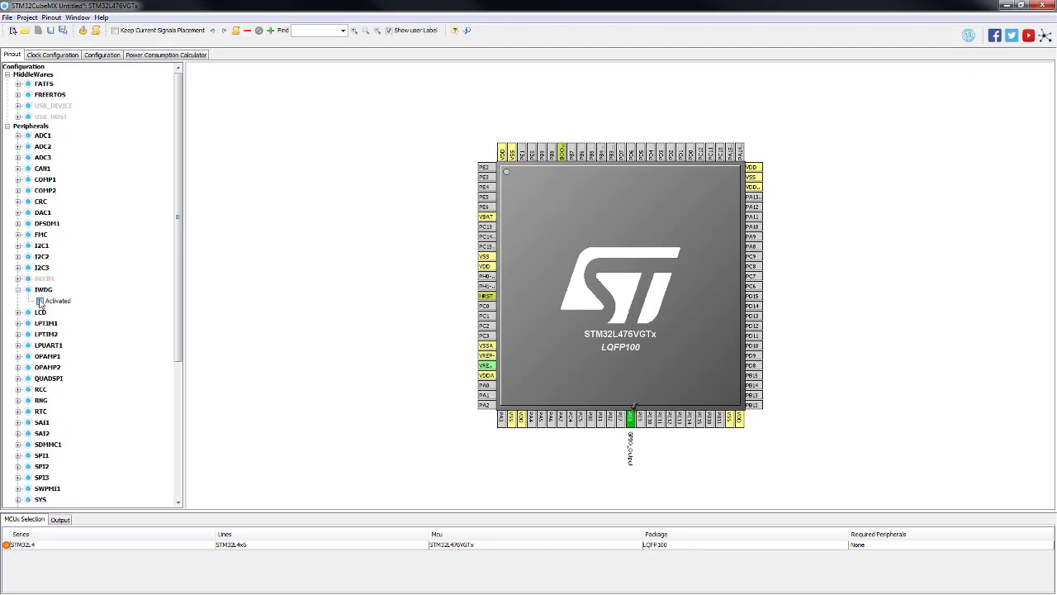
{"action": "left_click", "coordinate": [39, 301]}
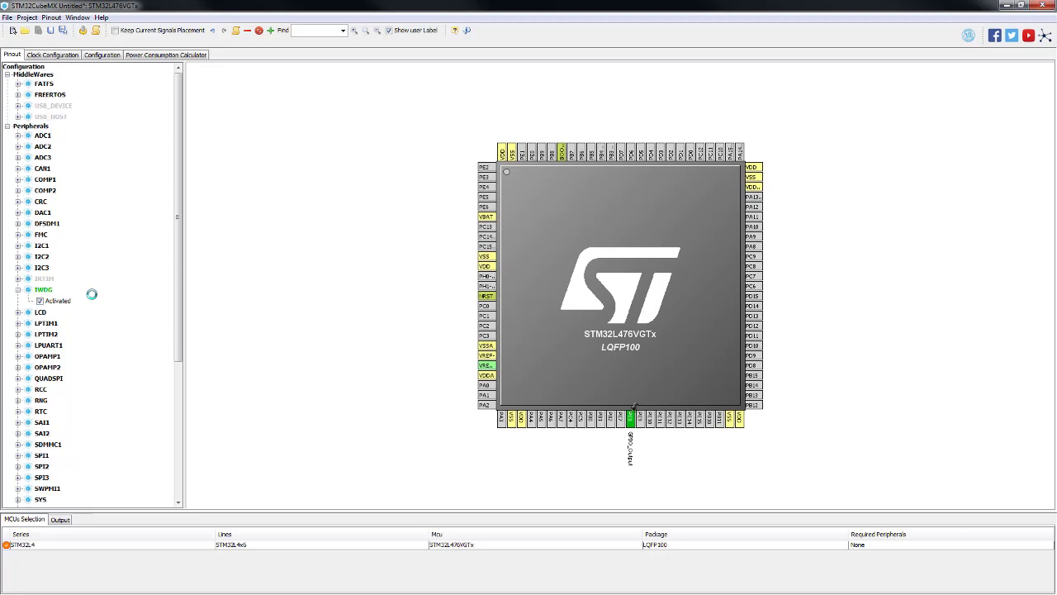
{"action": "mouse_move", "coordinate": [103, 291]}
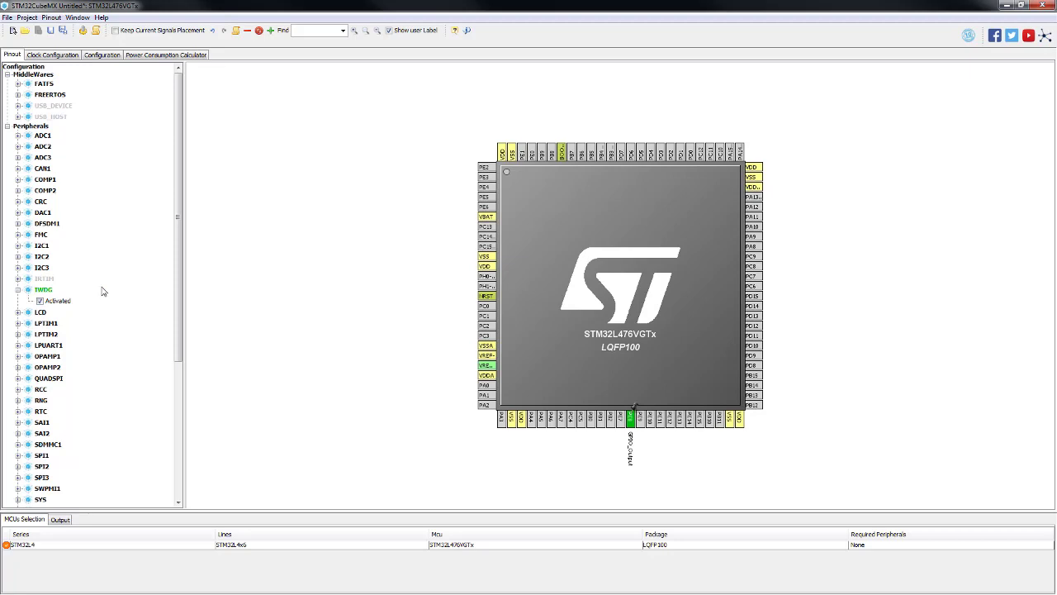
{"action": "left_click", "coordinate": [52, 54]}
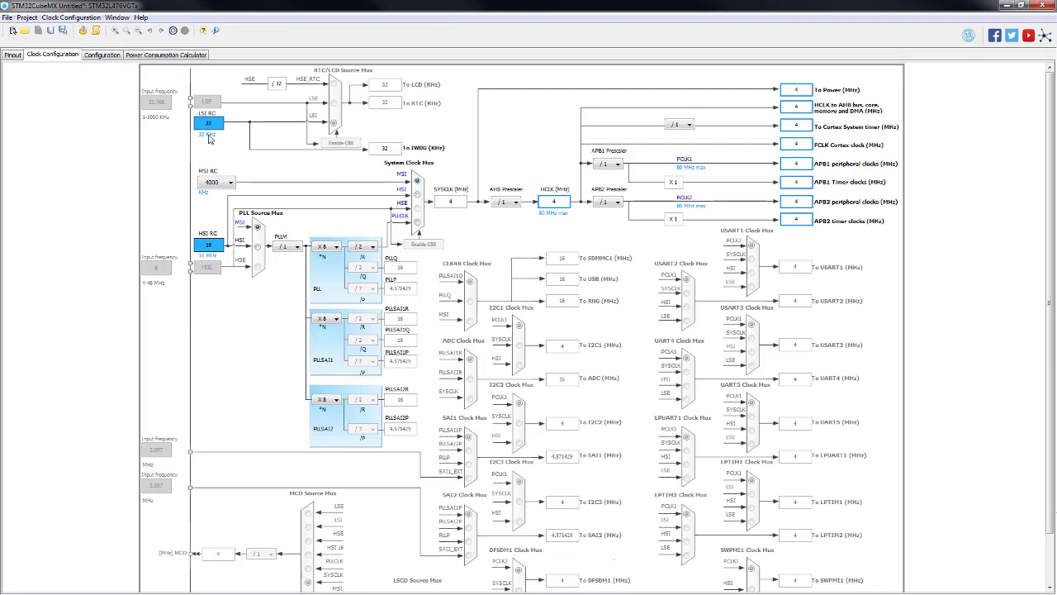
Review the IWDG parameters (prescaler 4, window and reload 4095) and accept them
{"action": "left_click", "coordinate": [102, 55]}
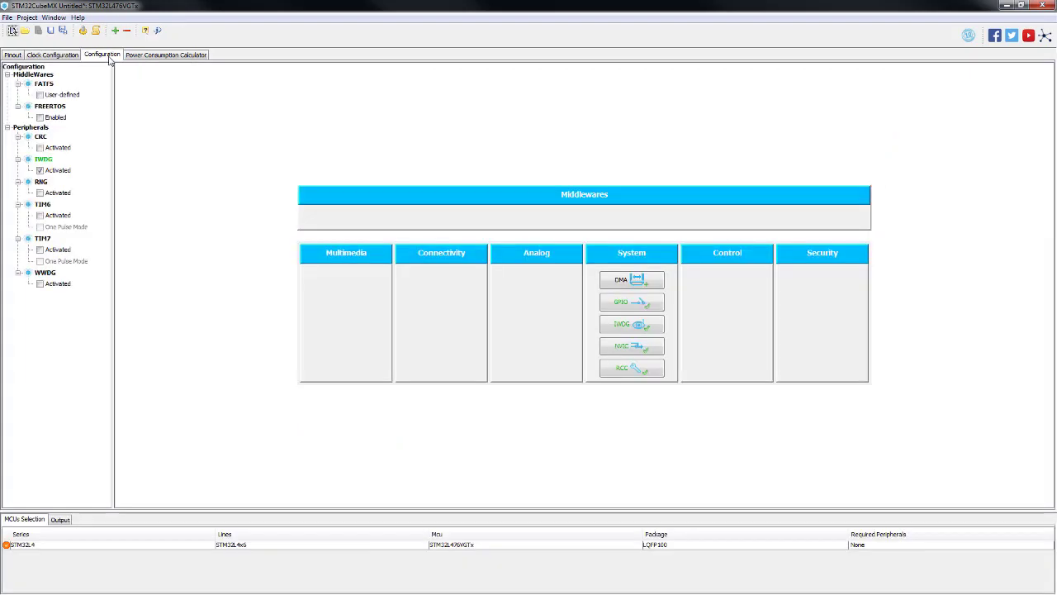
{"action": "mouse_move", "coordinate": [639, 194]}
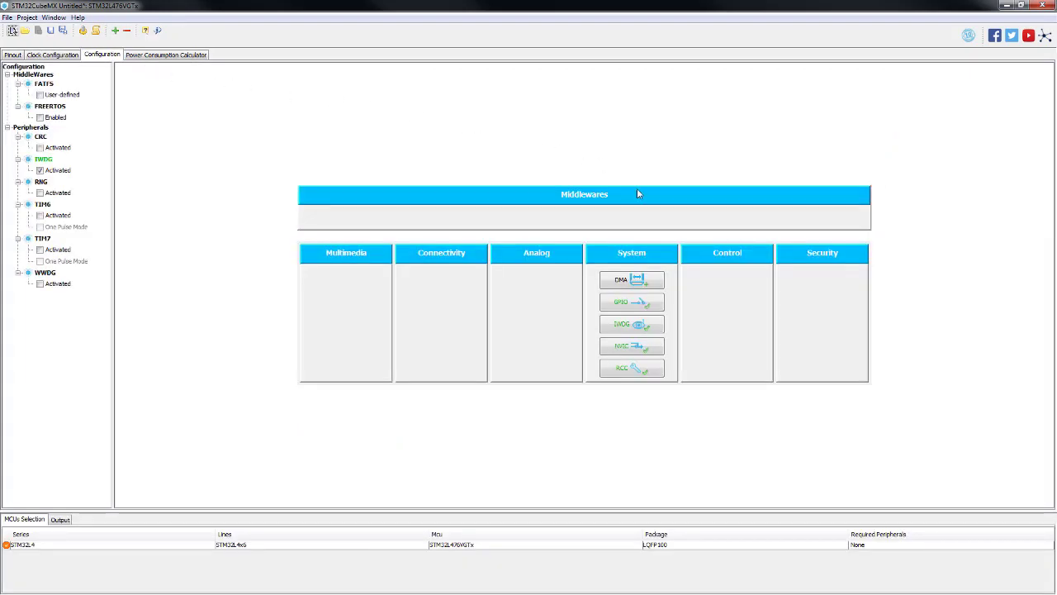
{"action": "mouse_move", "coordinate": [662, 324]}
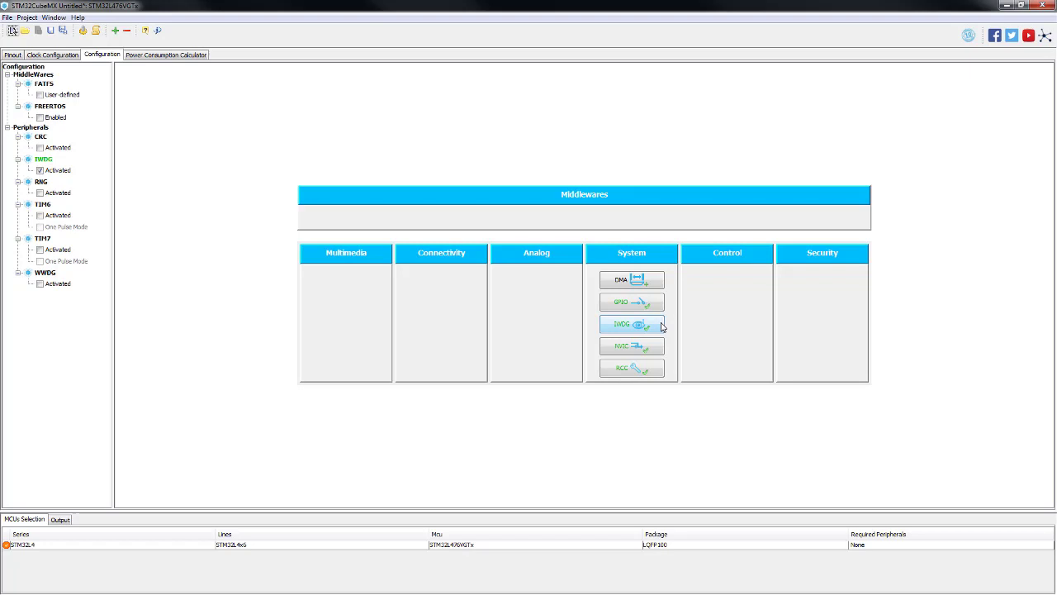
{"action": "left_click", "coordinate": [631, 323]}
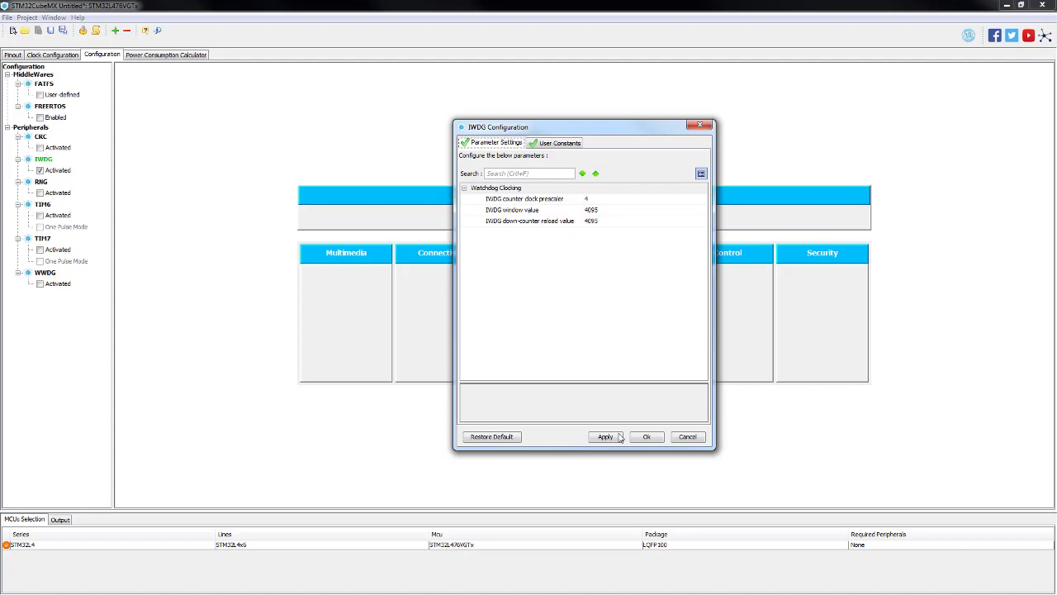
{"action": "left_click", "coordinate": [648, 436]}
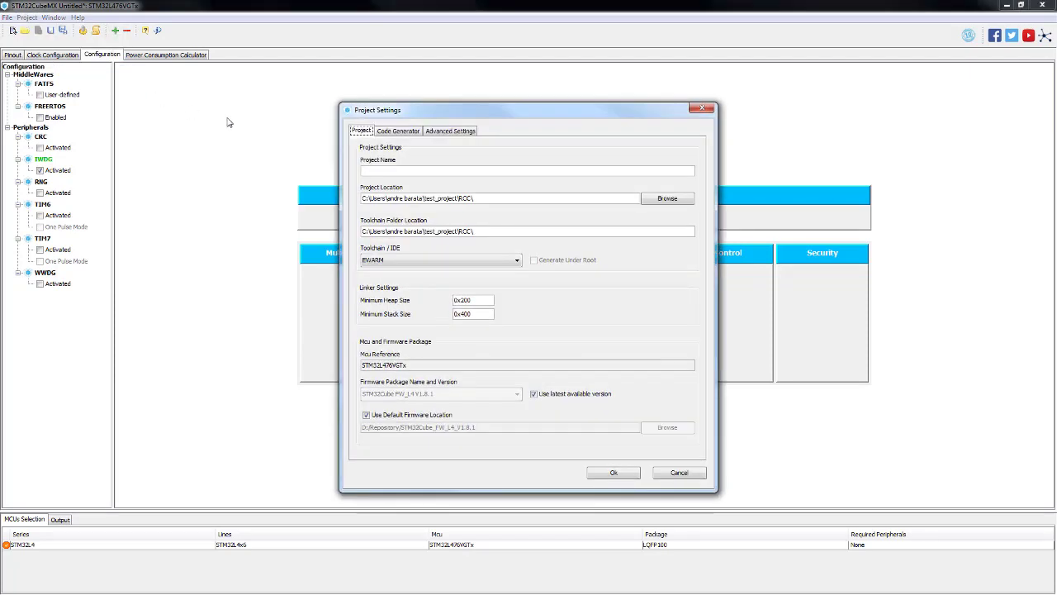
{"action": "mouse_move", "coordinate": [466, 259]}
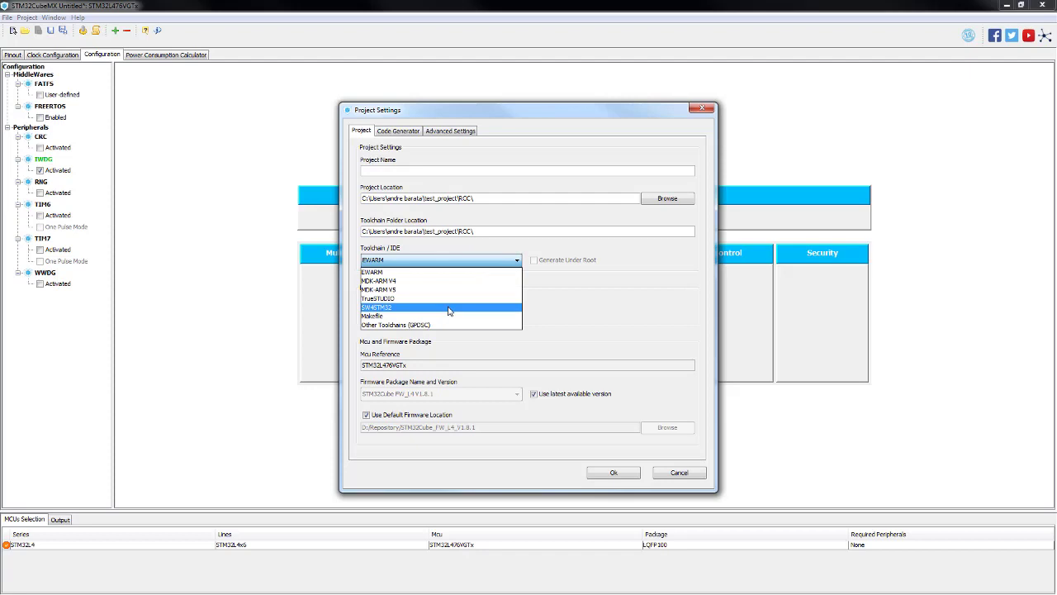
Target the SW4STM32 toolchain and create a new IWDG folder in test_project as the location
{"action": "left_click", "coordinate": [401, 309]}
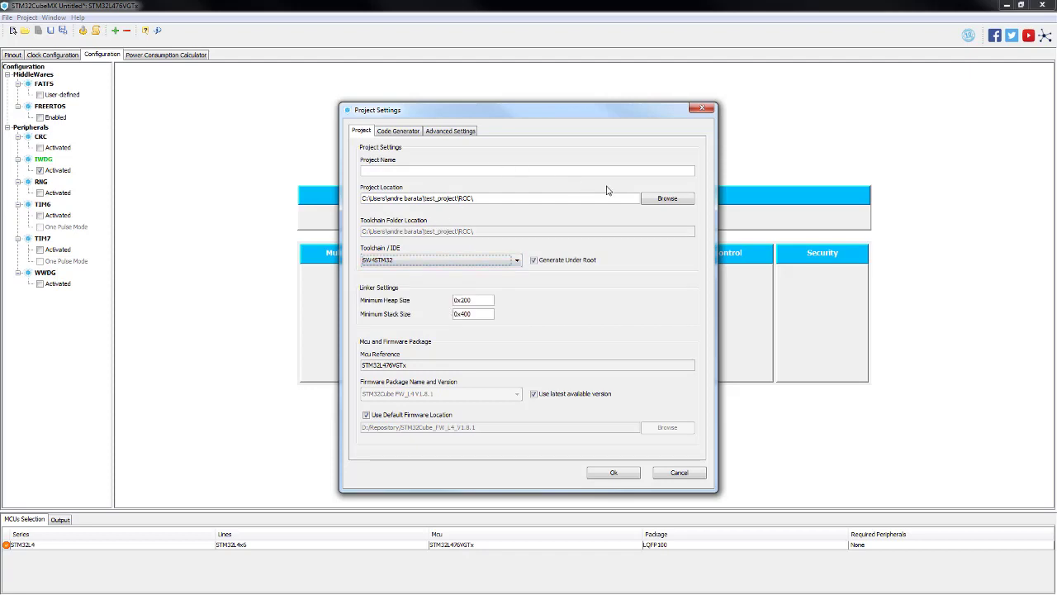
{"action": "left_click", "coordinate": [667, 198]}
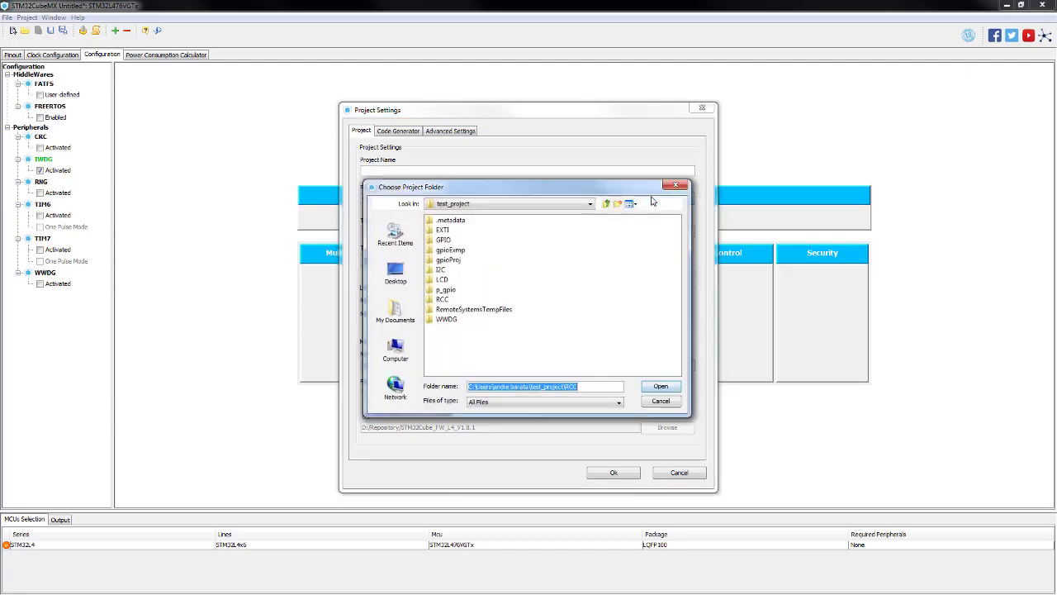
{"action": "mouse_move", "coordinate": [555, 373]}
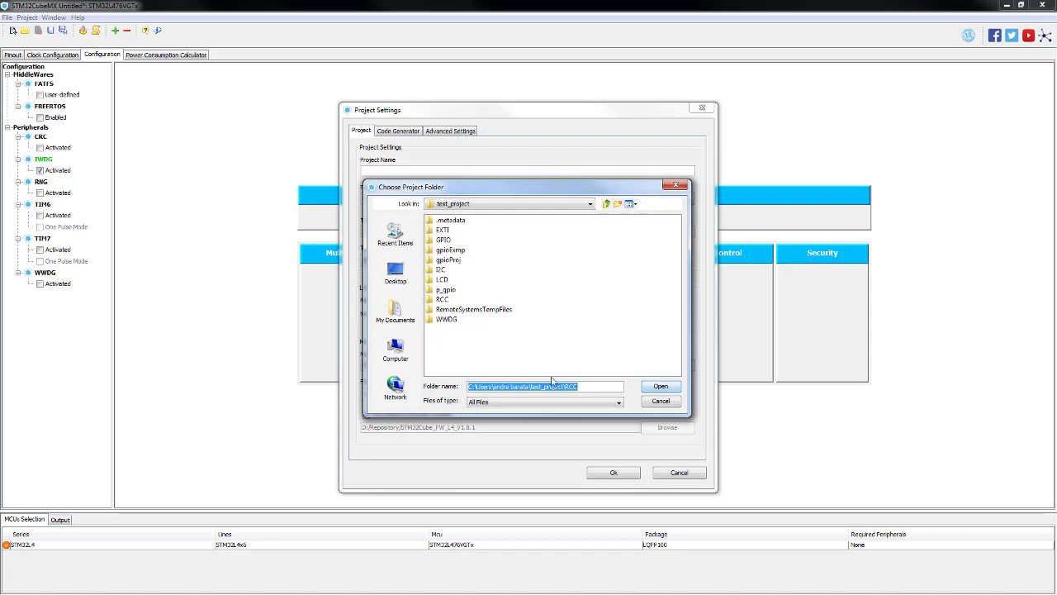
{"action": "right_click", "coordinate": [553, 380]}
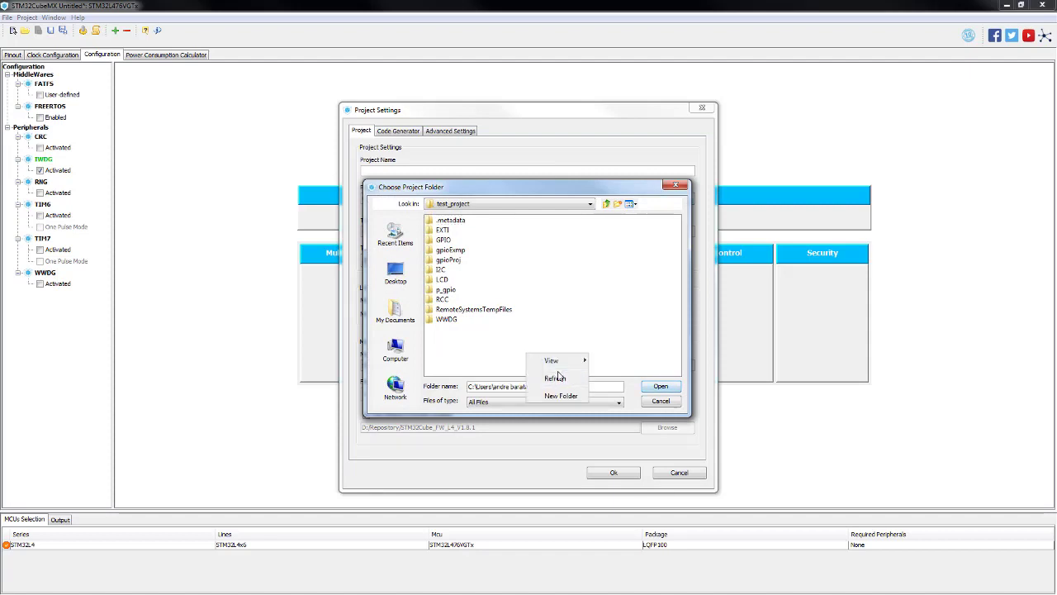
{"action": "left_click", "coordinate": [558, 395]}
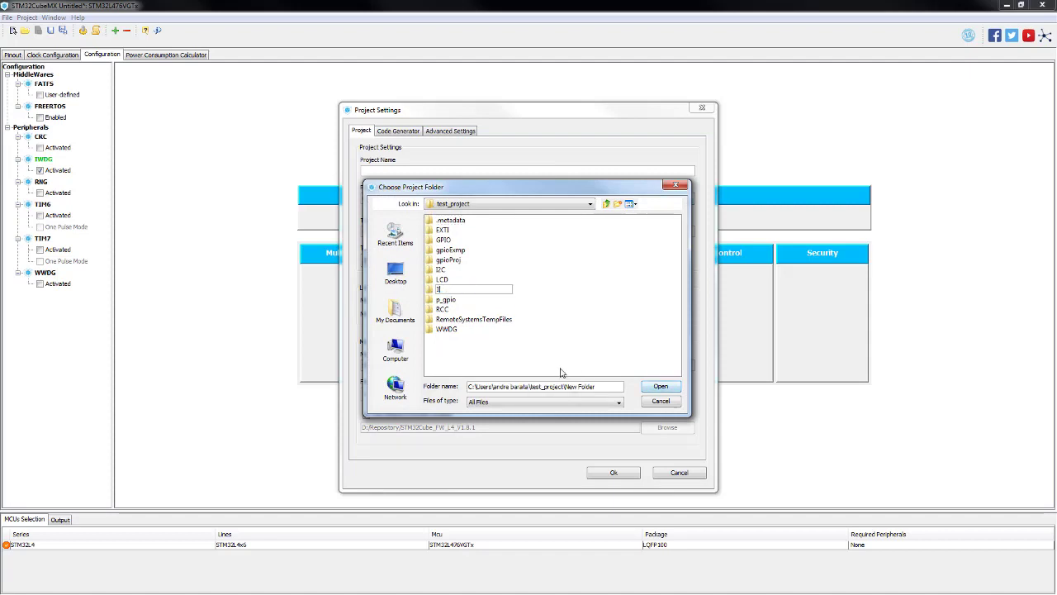
{"action": "left_click", "coordinate": [444, 278]}
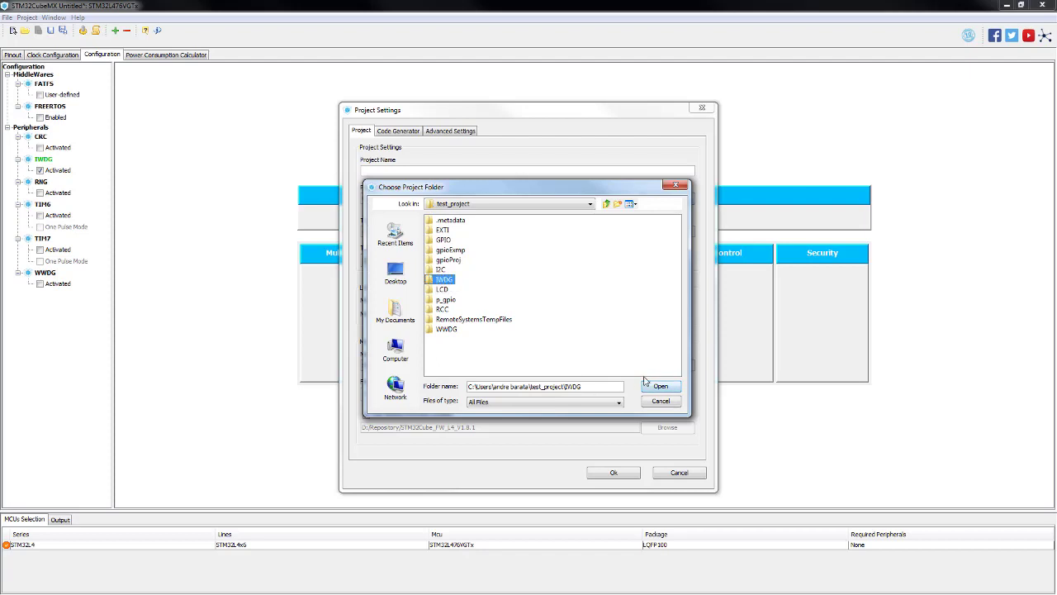
{"action": "left_click", "coordinate": [659, 387]}
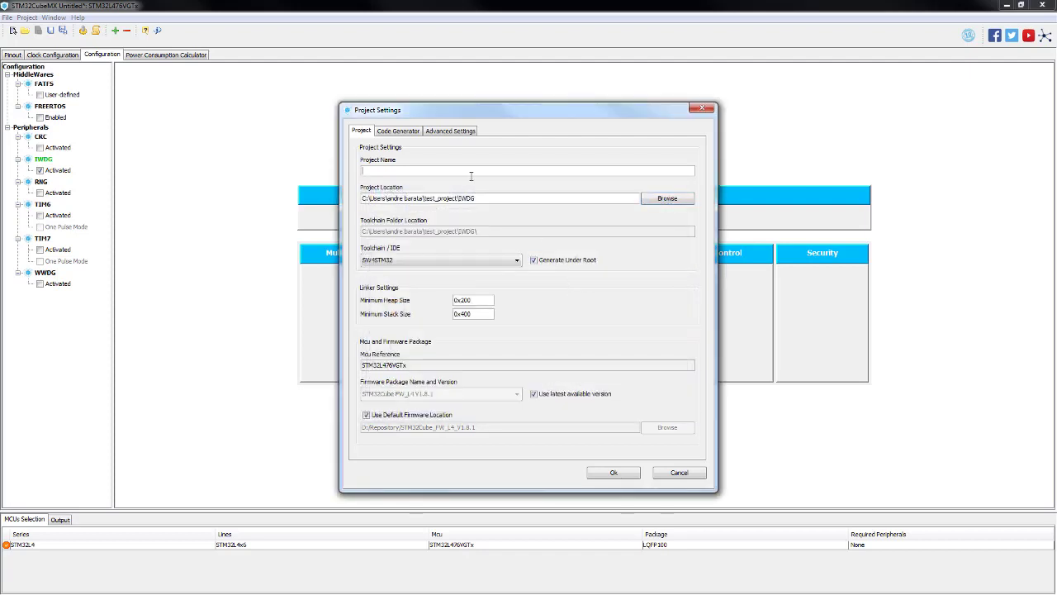
Name the project IWDG and save the settings, generating the code
{"action": "type", "text": "IWDG"}
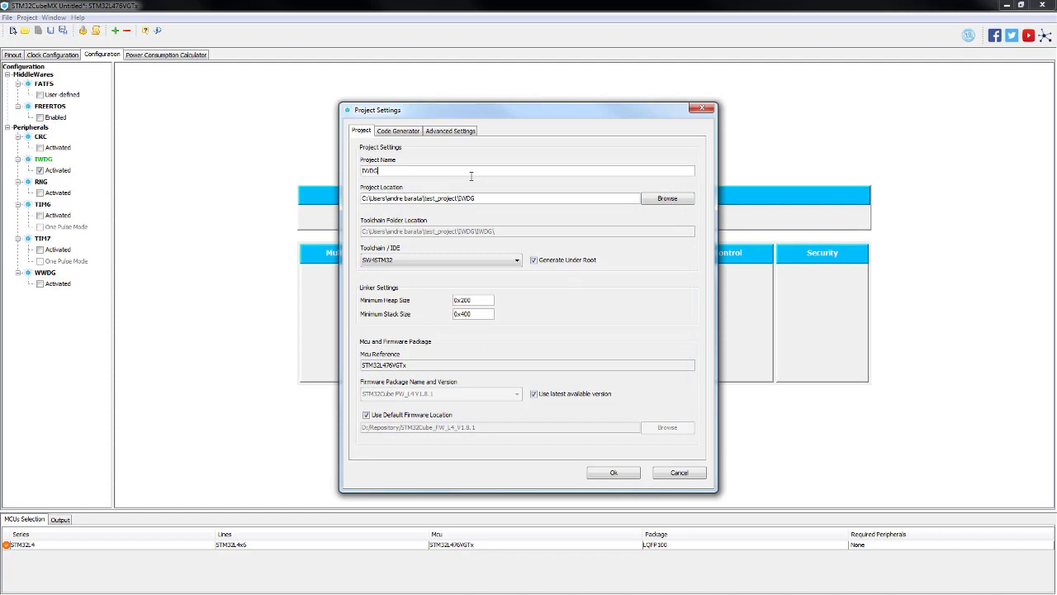
{"action": "mouse_move", "coordinate": [615, 472]}
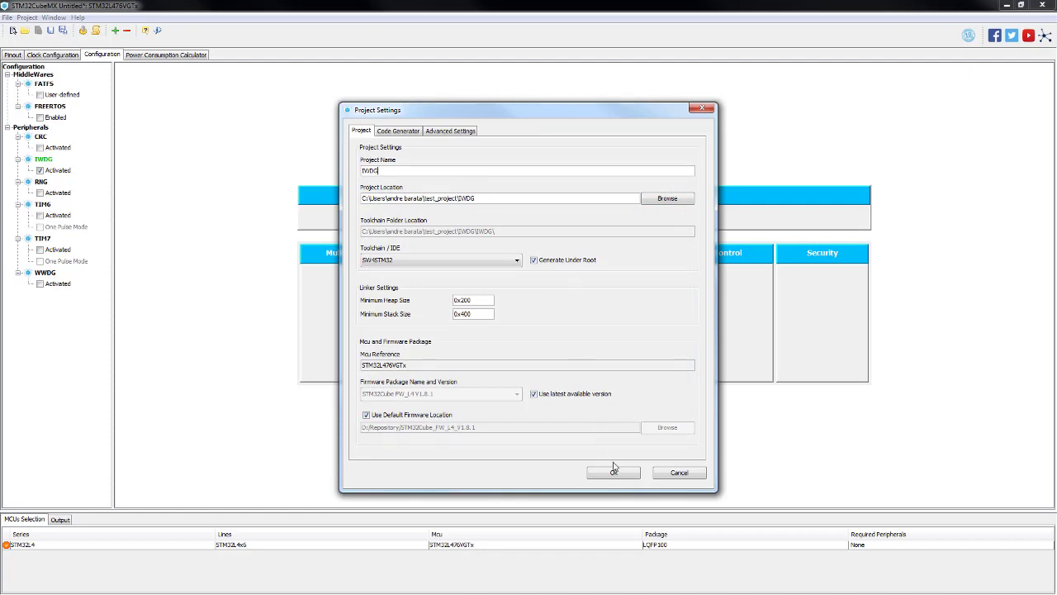
{"action": "left_click", "coordinate": [614, 472]}
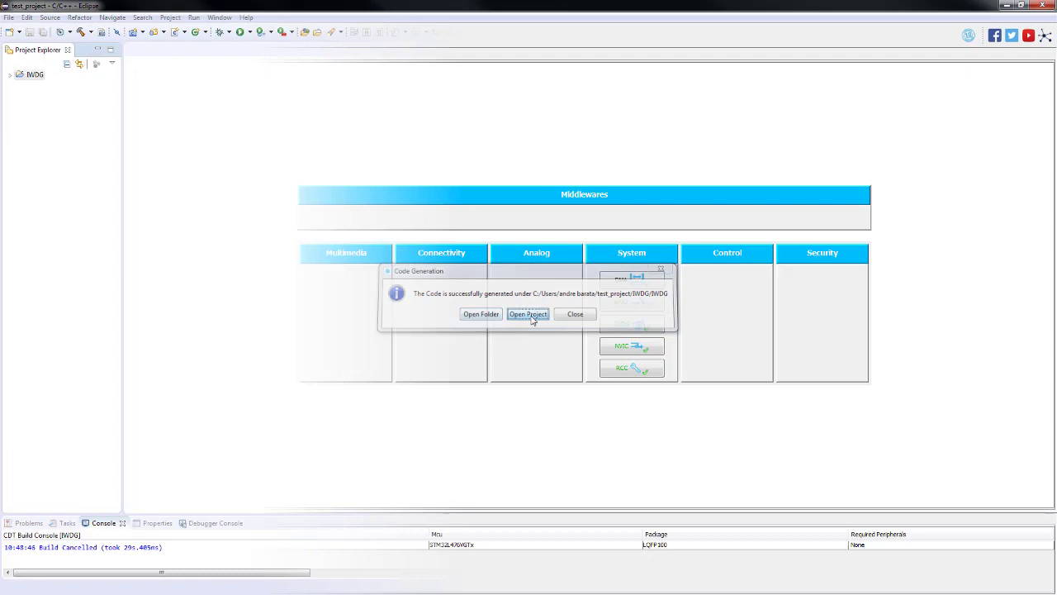
Open the generated IWDG project in the workspace and expand its Src folder
{"action": "left_click", "coordinate": [527, 314]}
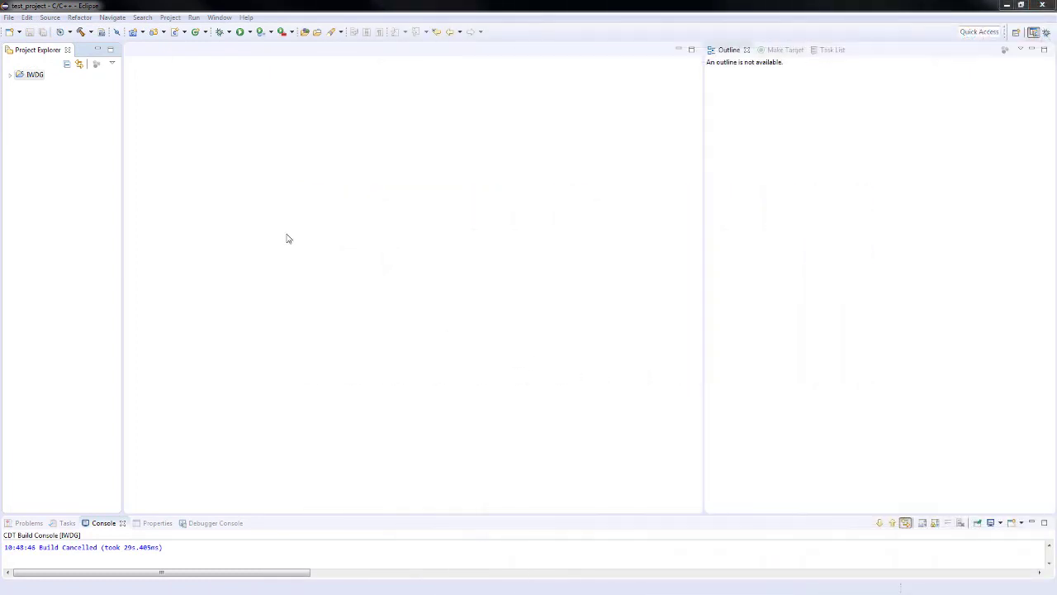
{"action": "left_click", "coordinate": [6, 74]}
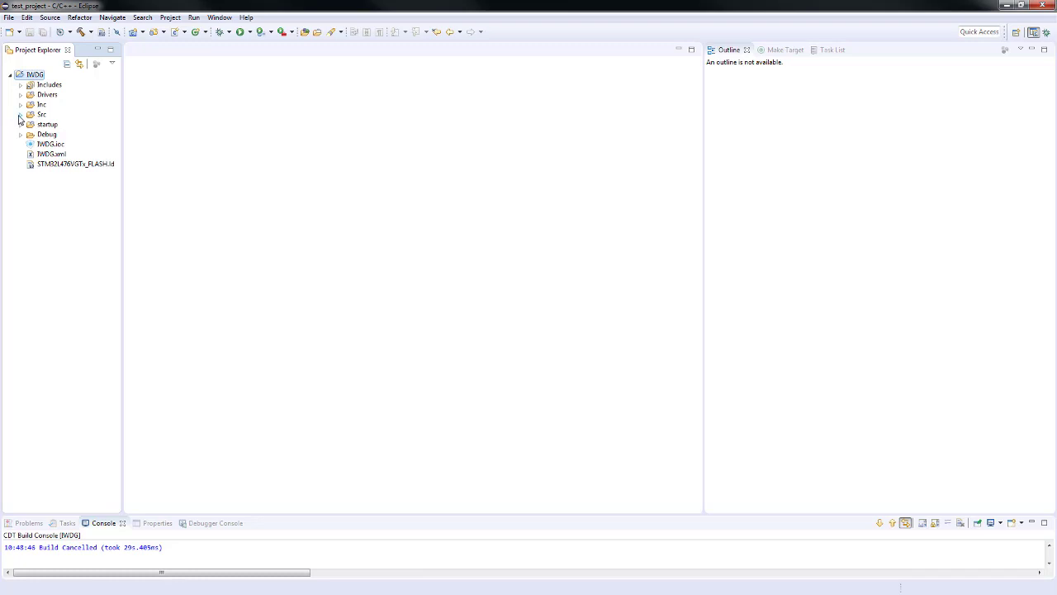
{"action": "left_click", "coordinate": [19, 114]}
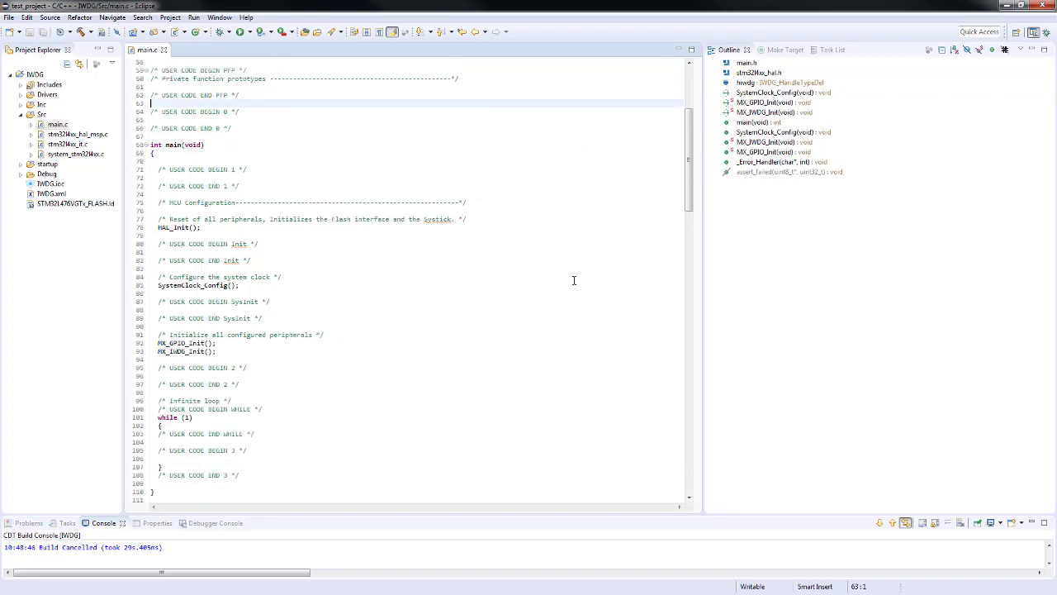
{"action": "mouse_move", "coordinate": [185, 350]}
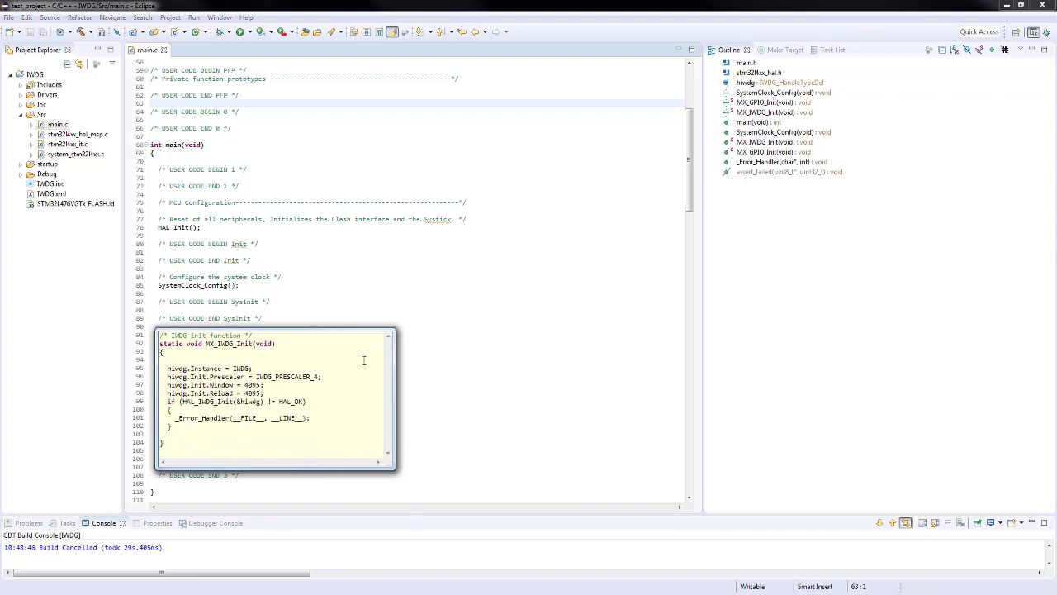
{"action": "mouse_move", "coordinate": [356, 377]}
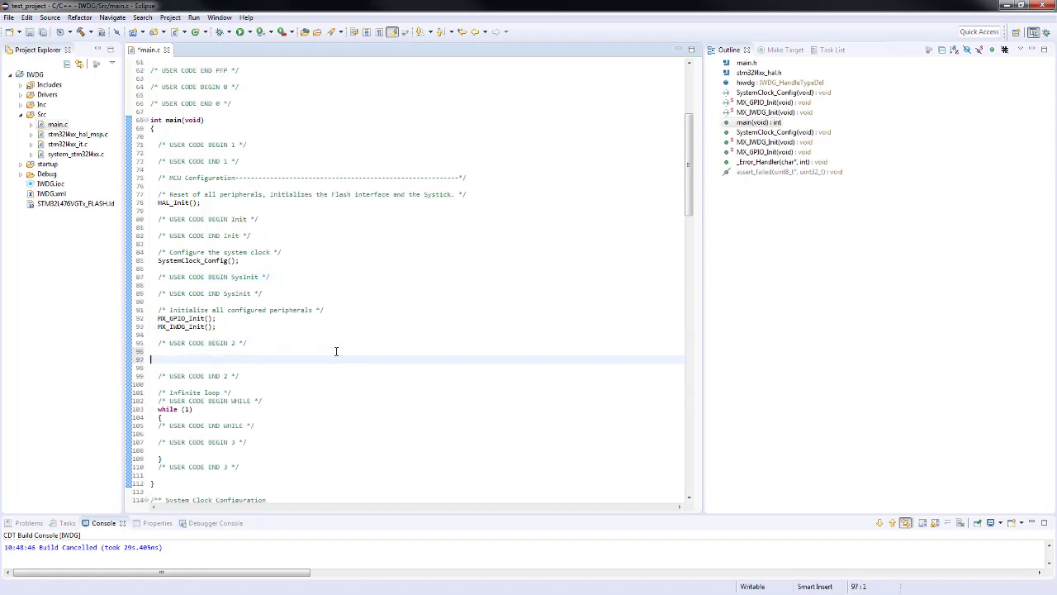
Add HAL_Delay after setup and begin a HAL_GPIO_WritePin call from content assist
{"action": "type", "text": "HAL_Delay"}
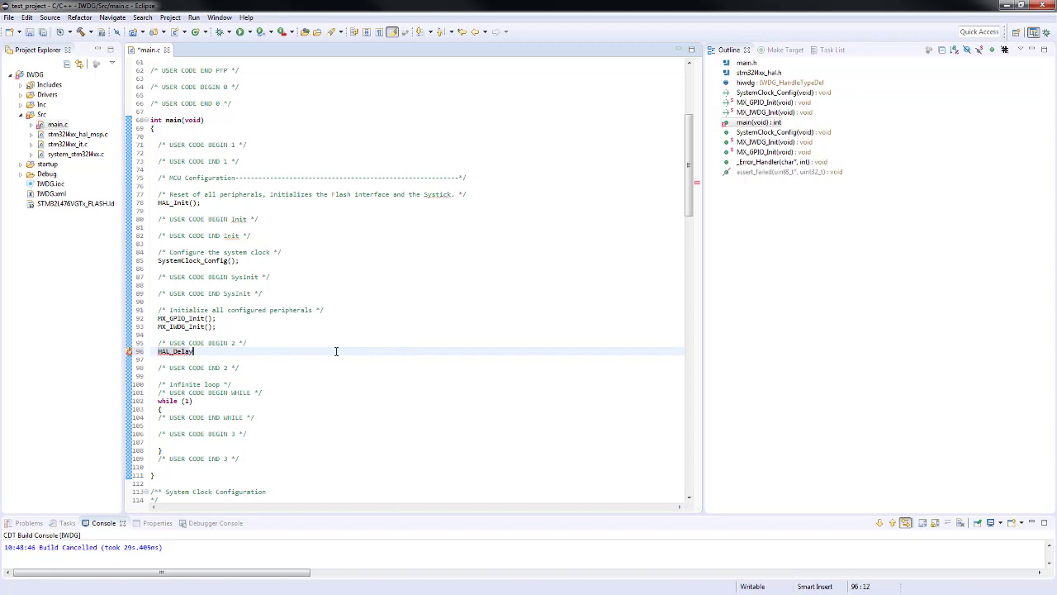
{"action": "type", "text": "(20)"}
{"action": "left_click", "coordinate": [421, 359]}
{"action": "type", "text": "HAL_"}
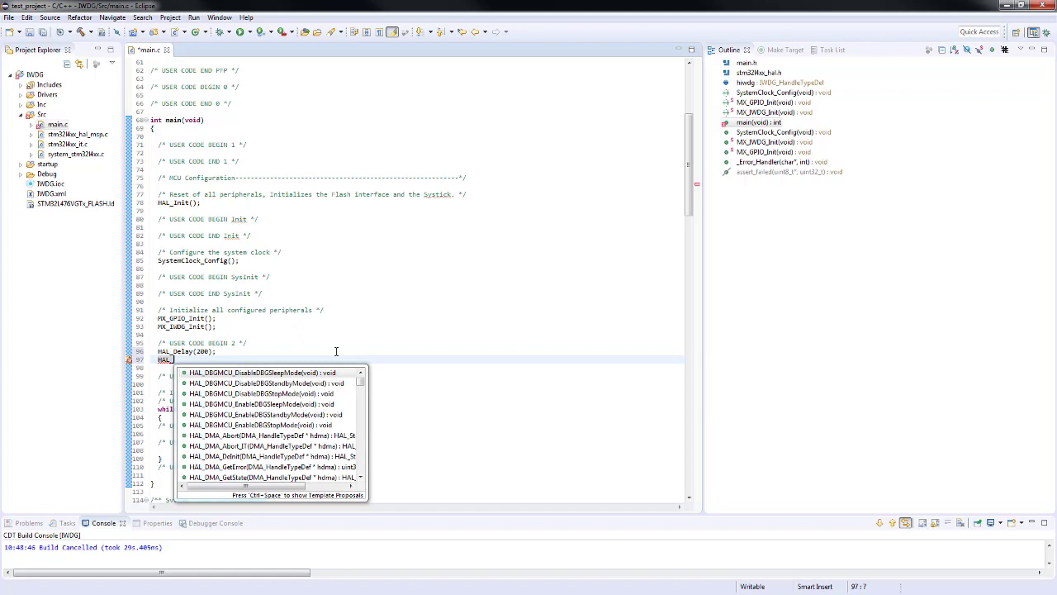
{"action": "type", "text": "GPIO"}
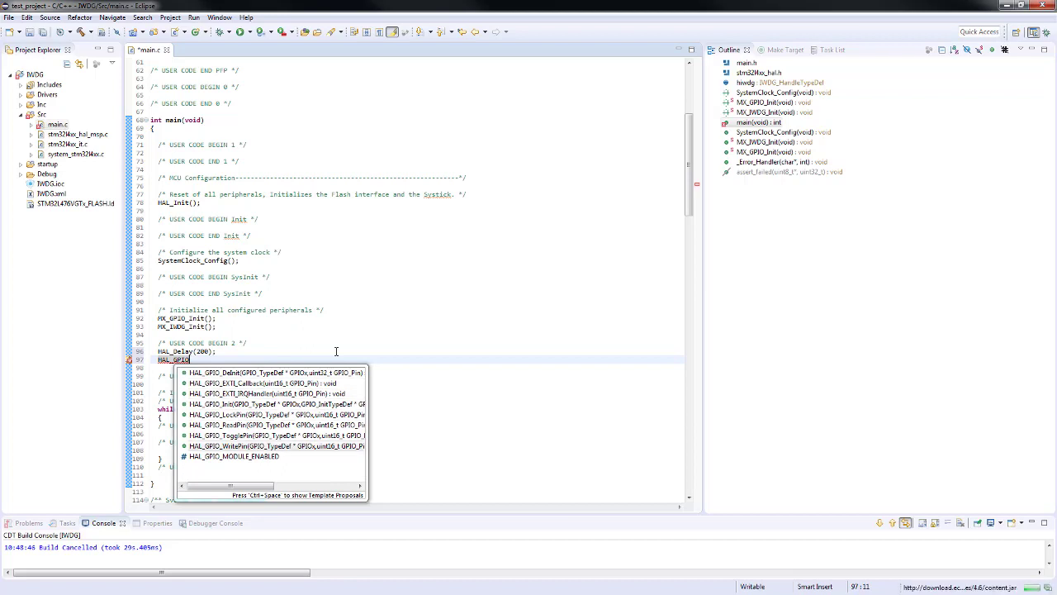
{"action": "left_click", "coordinate": [245, 446]}
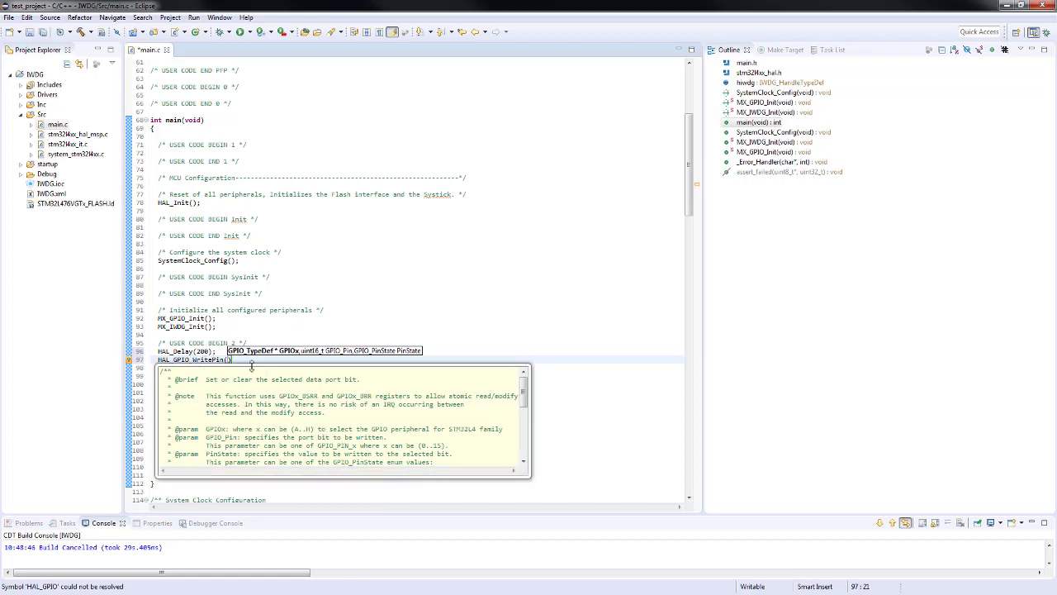
{"action": "key", "text": "Escape"}
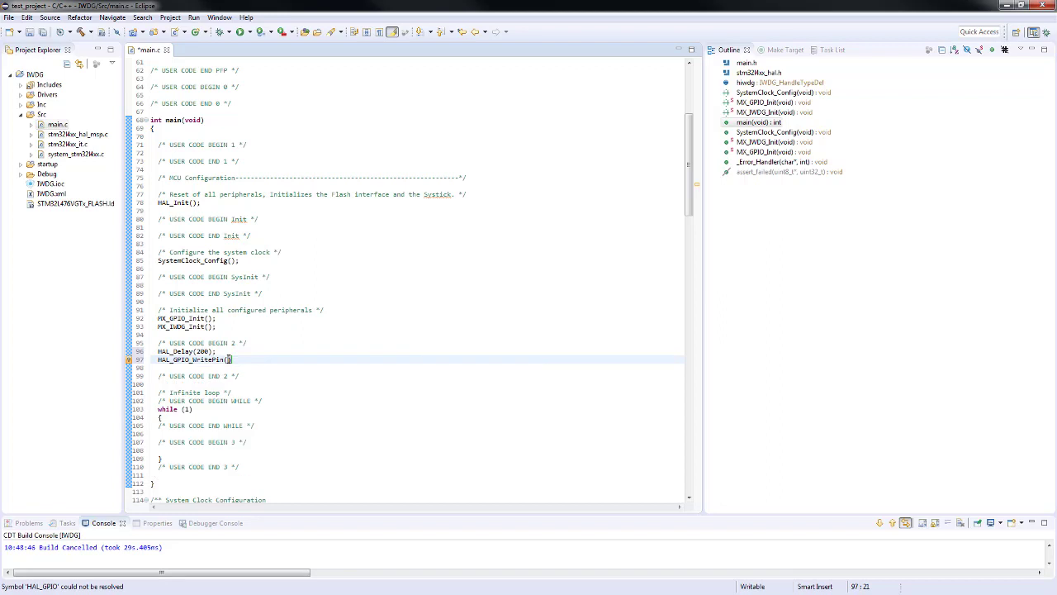
{"action": "type", "text": "GPIOB"}
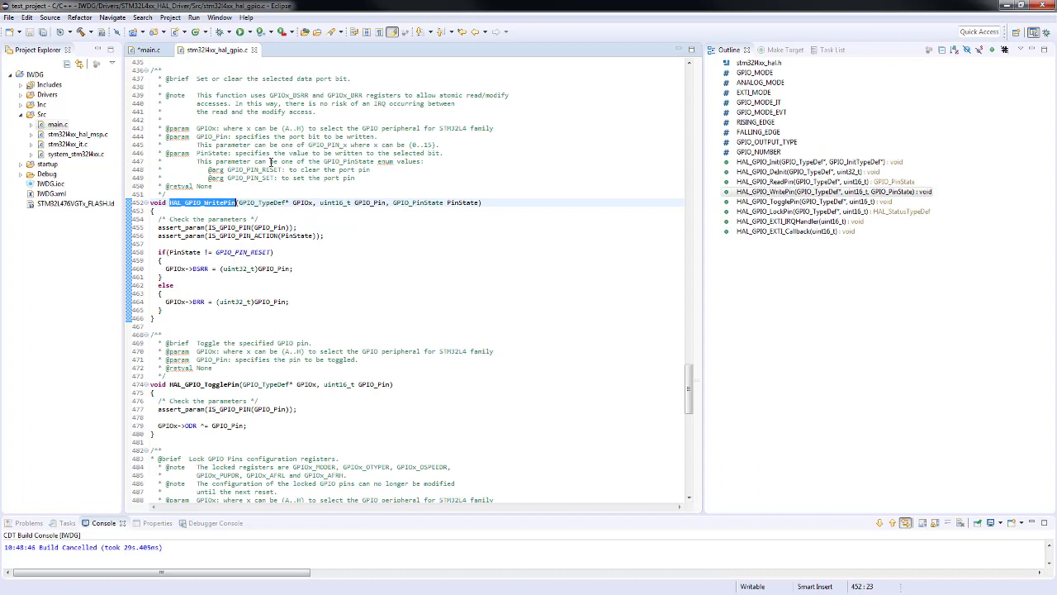
Complete the call as HAL_GPIO_WritePin(GPIOE, GPIO_PIN_8, GPIO_PIN_SET); using the declaration for names
{"action": "double_click", "coordinate": [324, 145]}
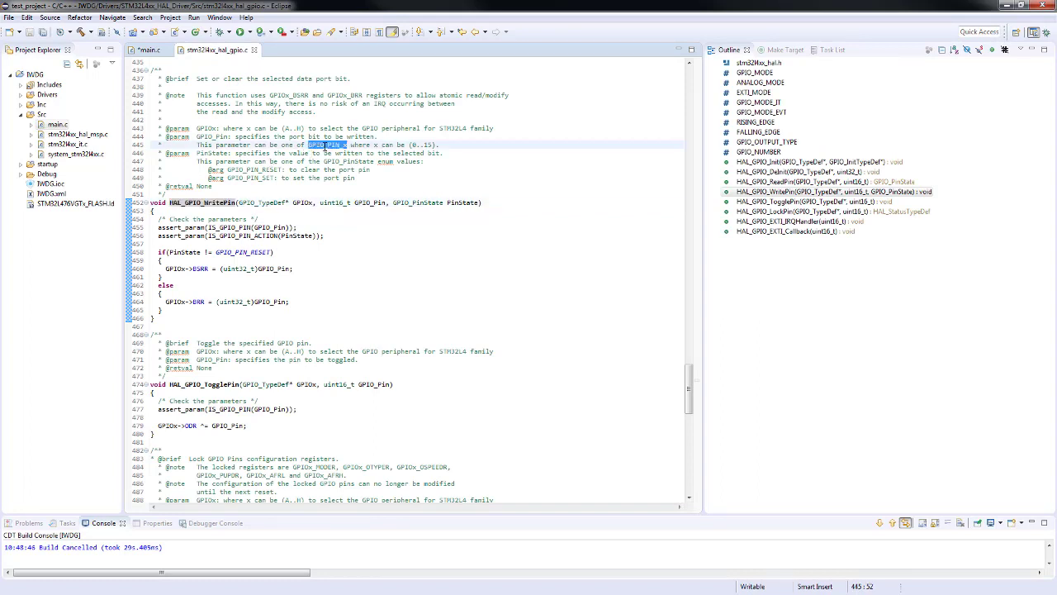
{"action": "mouse_move", "coordinate": [152, 50]}
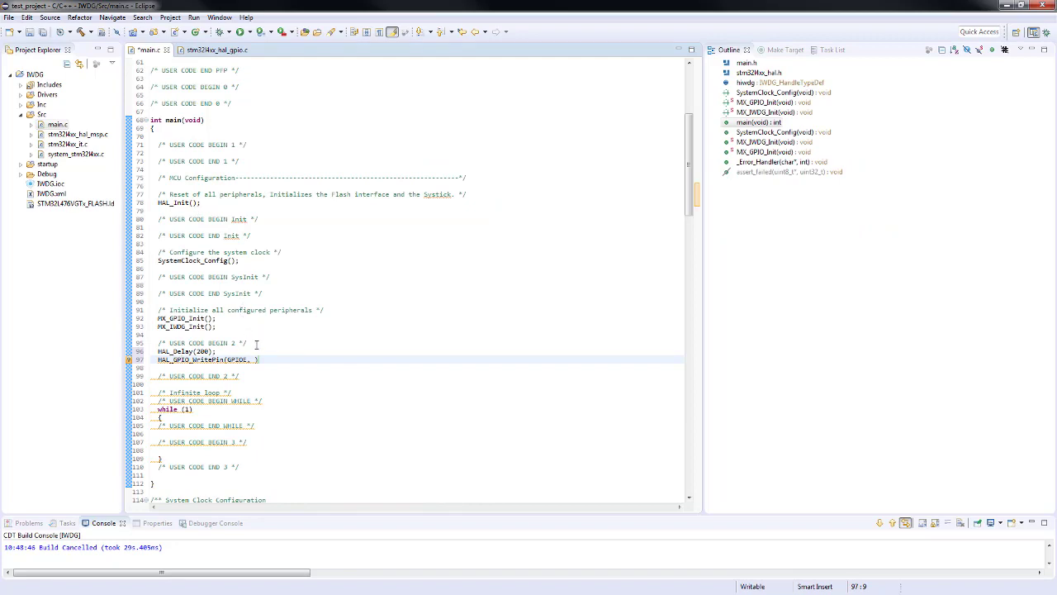
{"action": "type", "text": "GPIO_PIN_x)"}
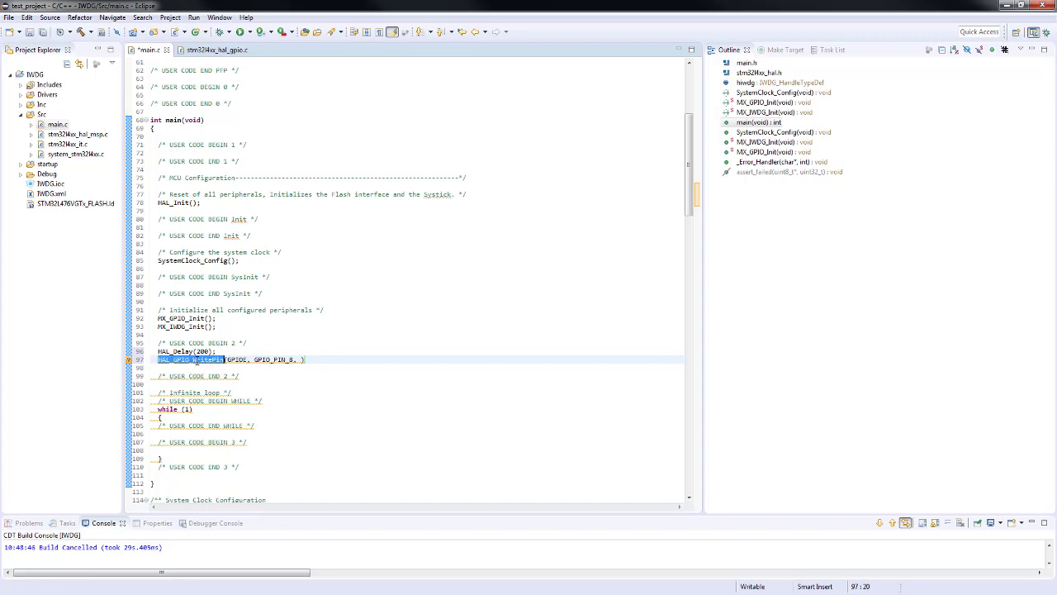
{"action": "right_click", "coordinate": [190, 360]}
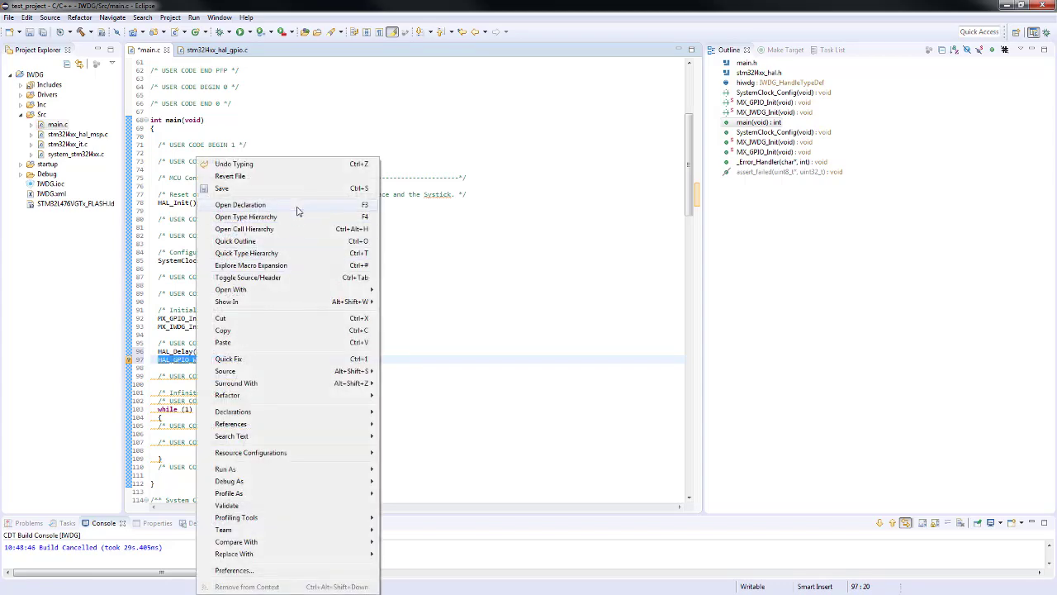
{"action": "left_click", "coordinate": [239, 205]}
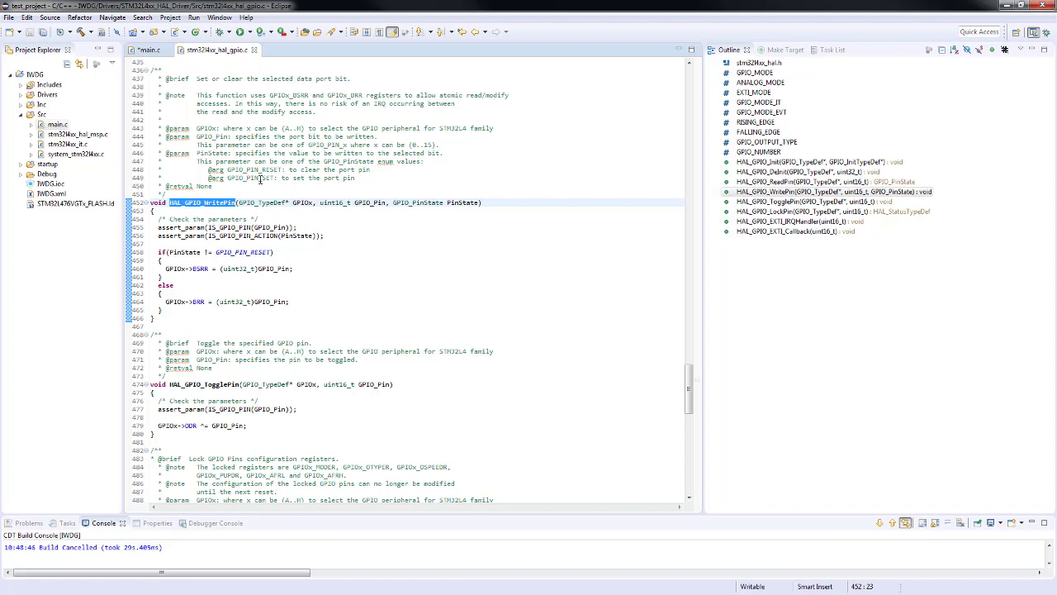
{"action": "double_click", "coordinate": [248, 178]}
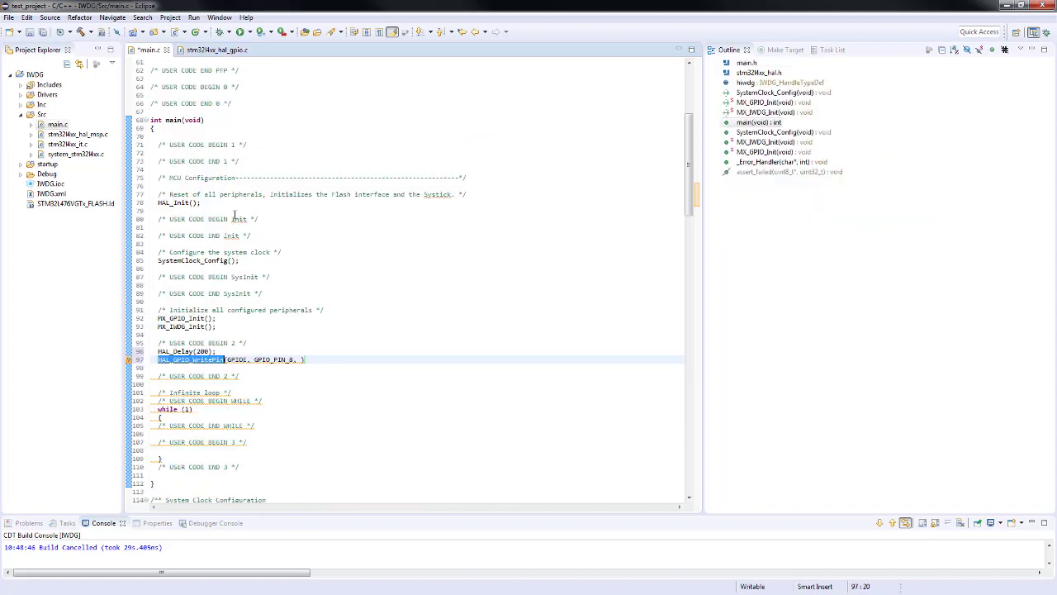
{"action": "type", "text": "GPIO_PIN_SET"}
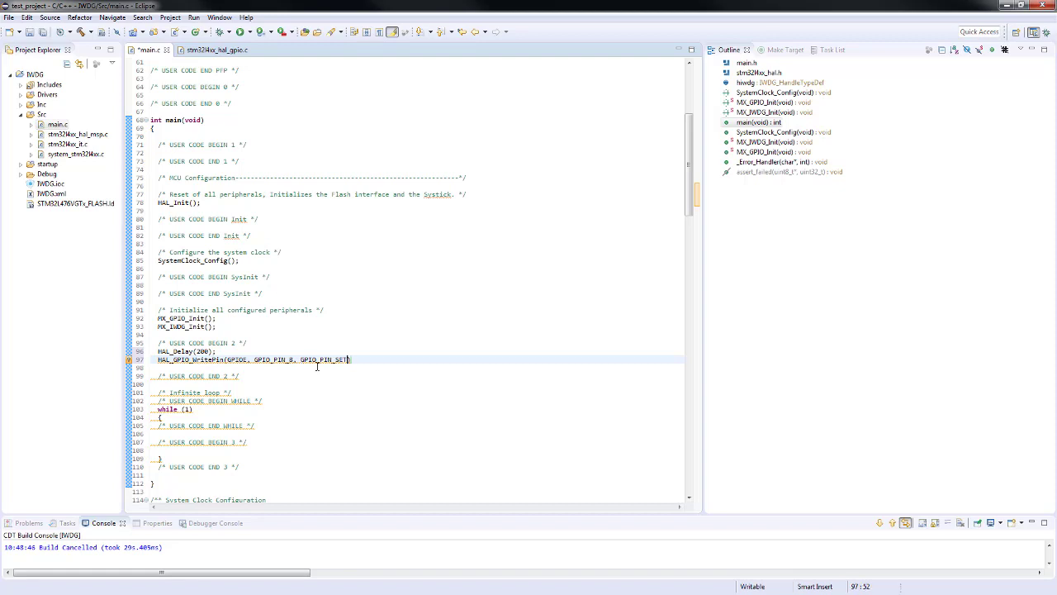
{"action": "type", "text": ");"}
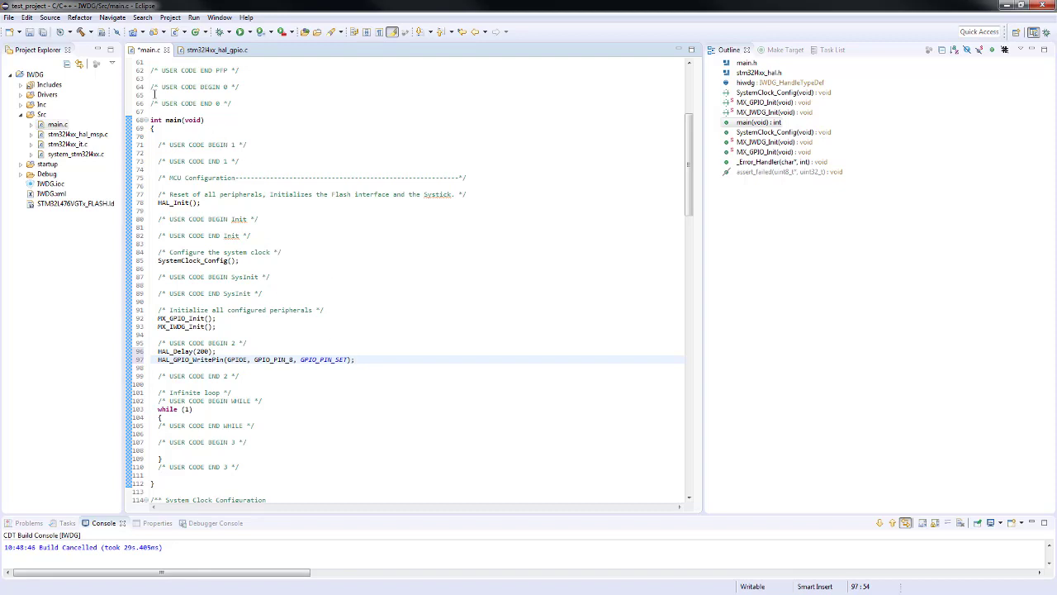
Build the project, launch an Ac6 STM32 debug session, and resume the program on the board
{"action": "left_click", "coordinate": [77, 35]}
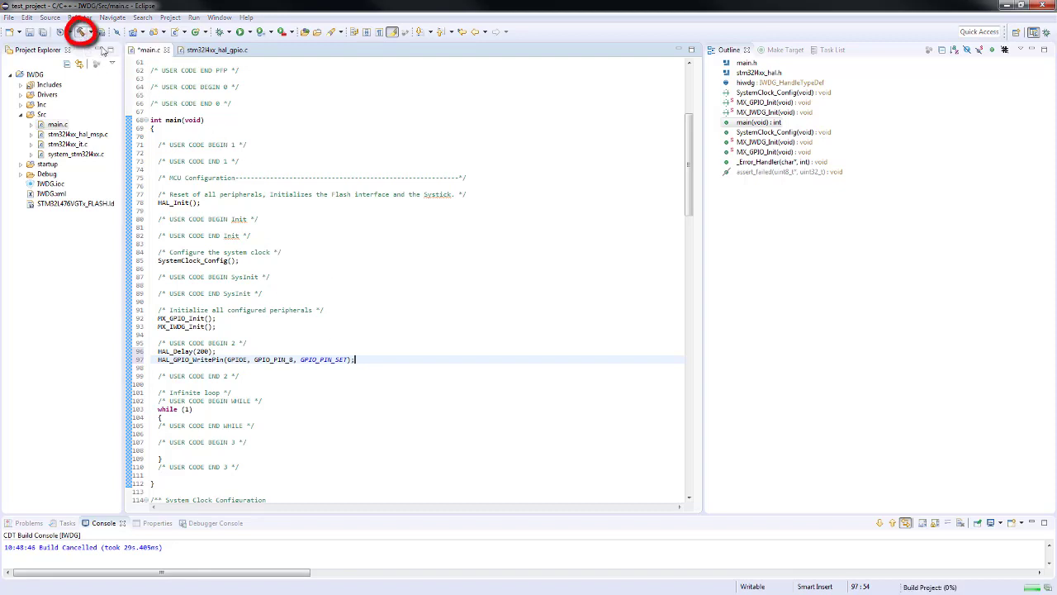
{"action": "left_click", "coordinate": [79, 33]}
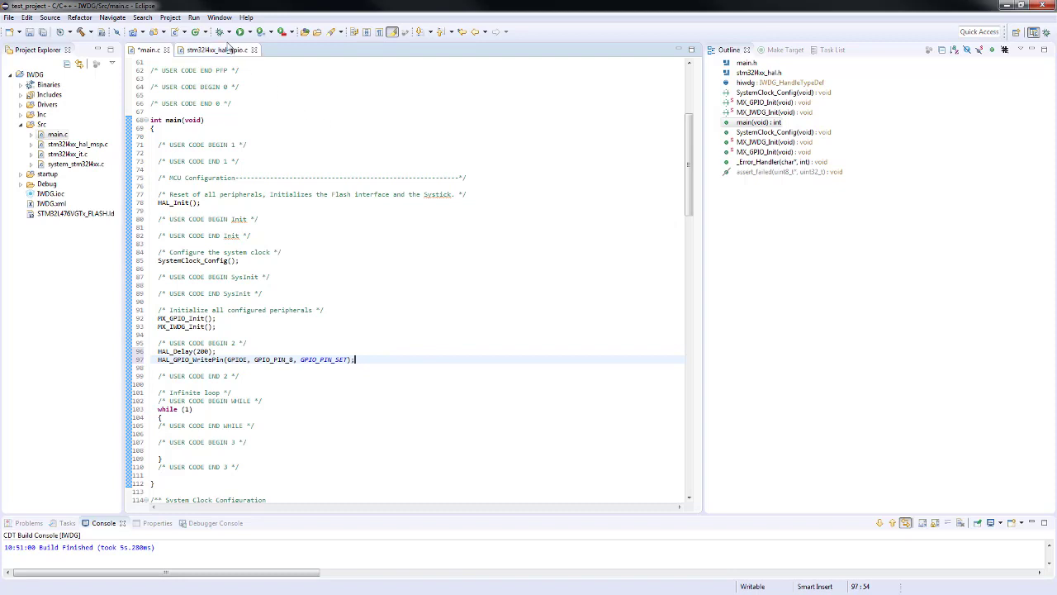
{"action": "left_click", "coordinate": [240, 33]}
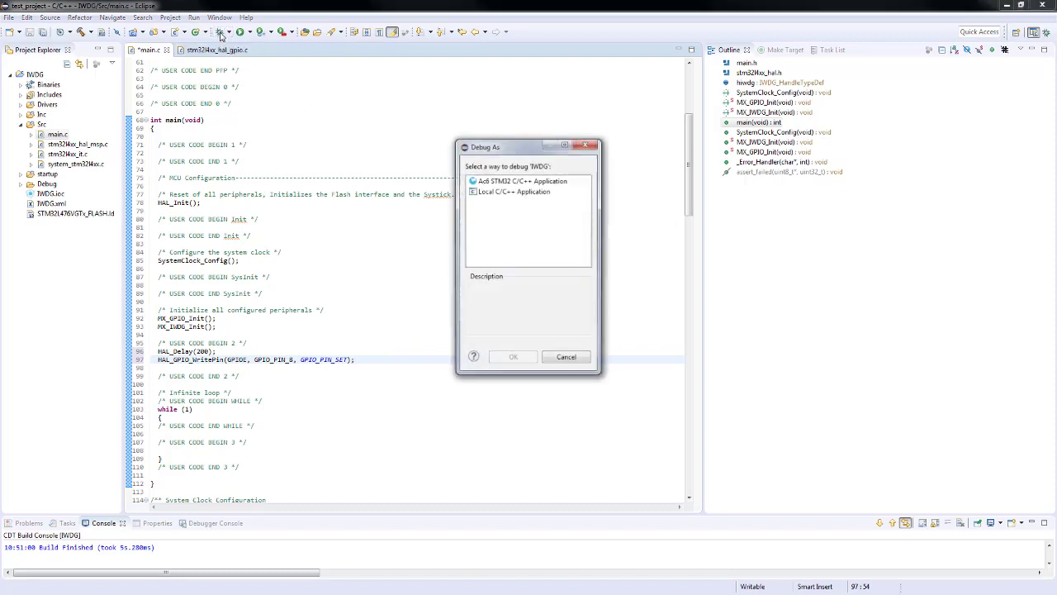
{"action": "left_click", "coordinate": [522, 180]}
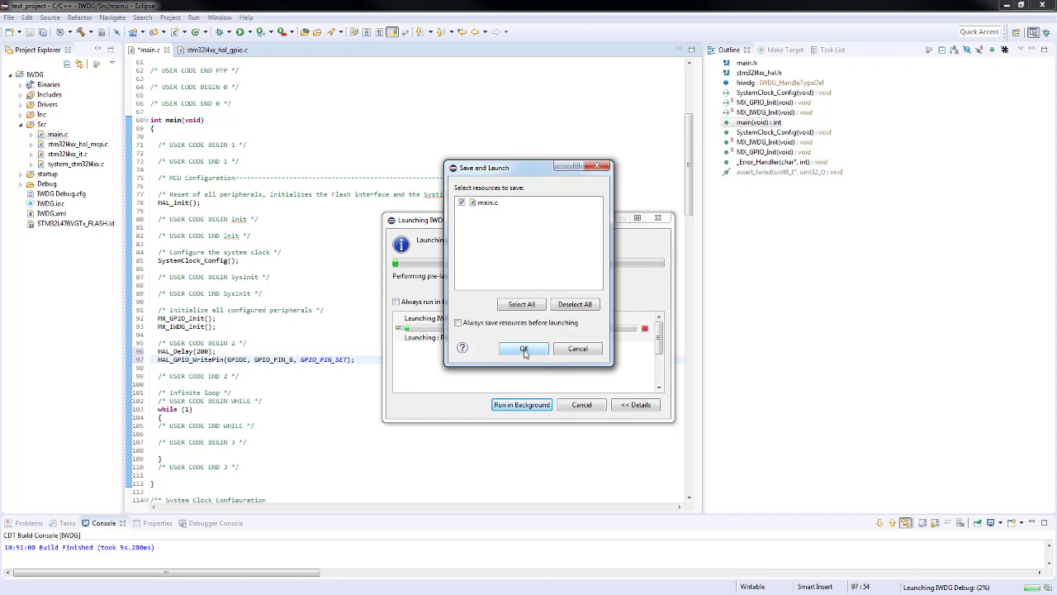
{"action": "left_click", "coordinate": [522, 348]}
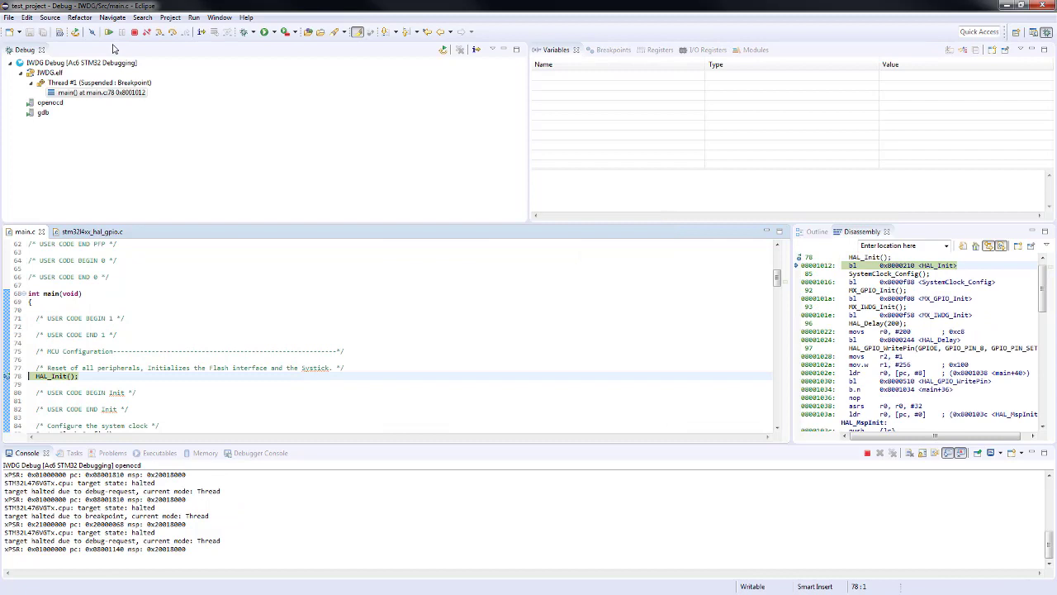
{"action": "mouse_move", "coordinate": [109, 33]}
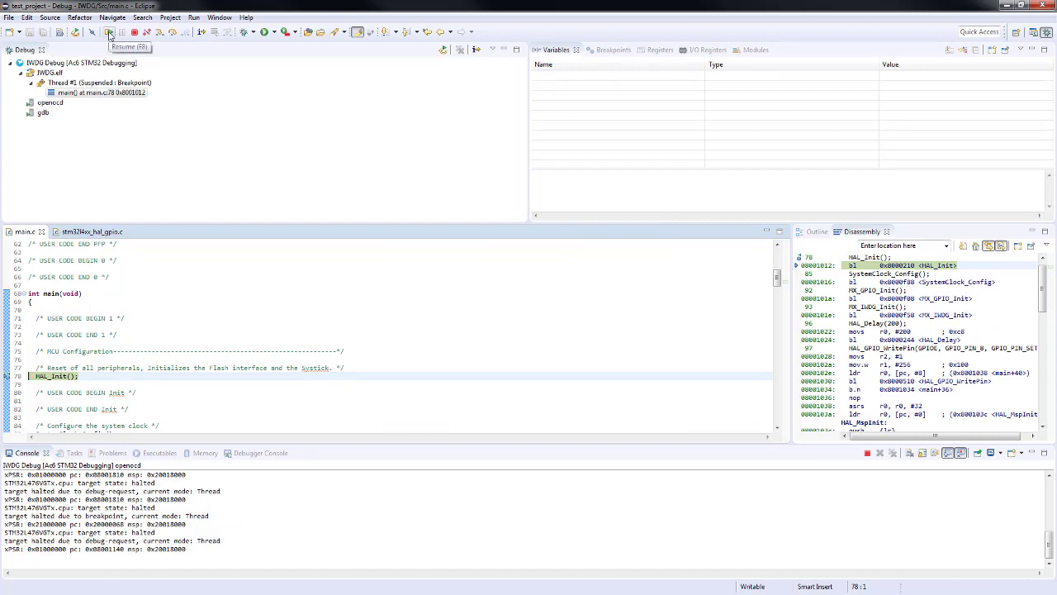
{"action": "left_click", "coordinate": [109, 33]}
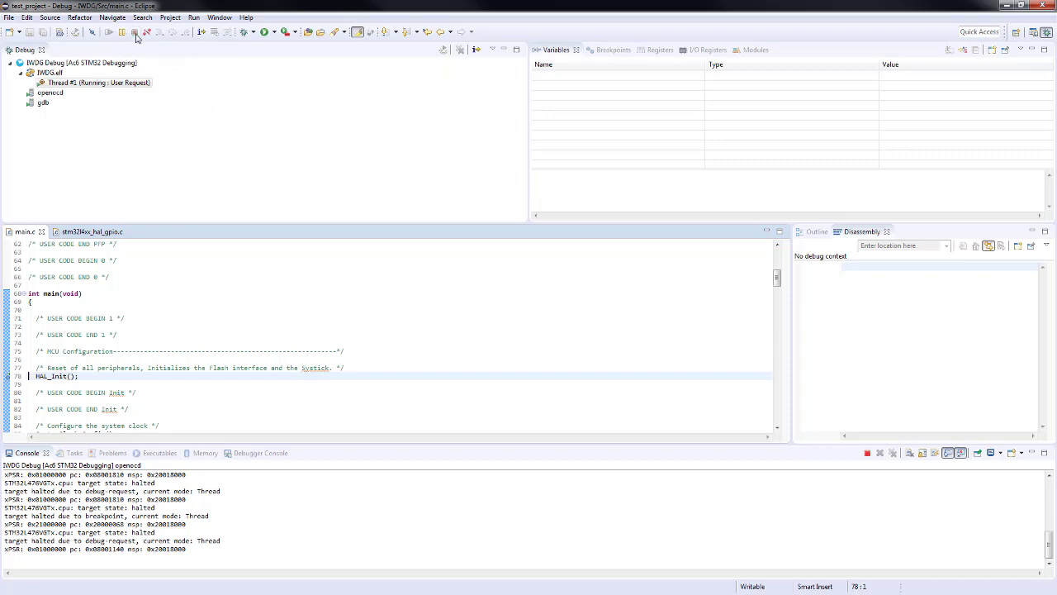
Add HAL_IWDG_Refresh(&hiwdg) inside the infinite while loop in main.c
{"action": "left_click", "coordinate": [123, 33]}
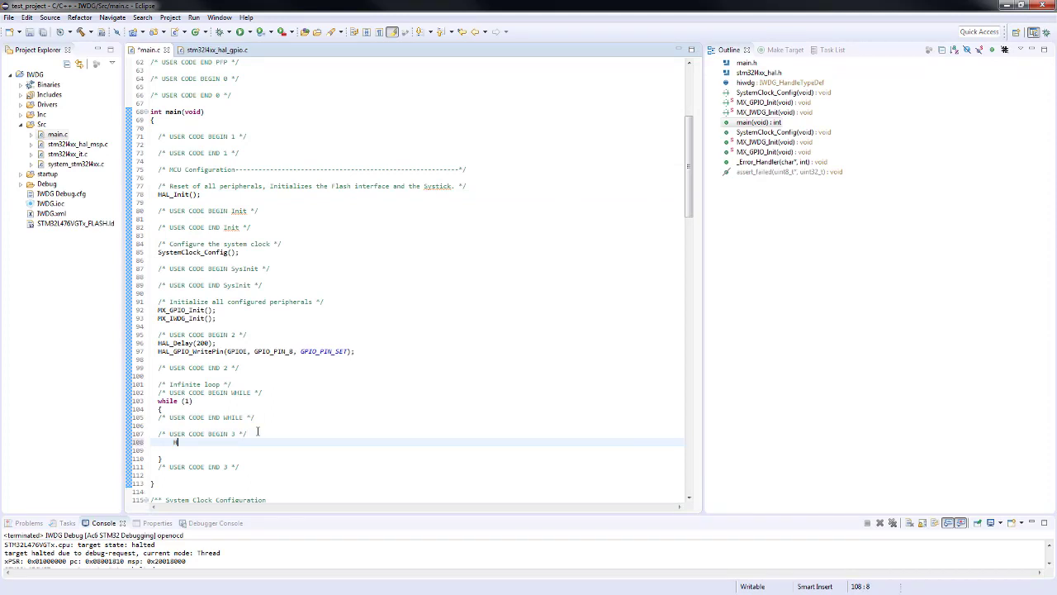
{"action": "type", "text": "HAL_I"}
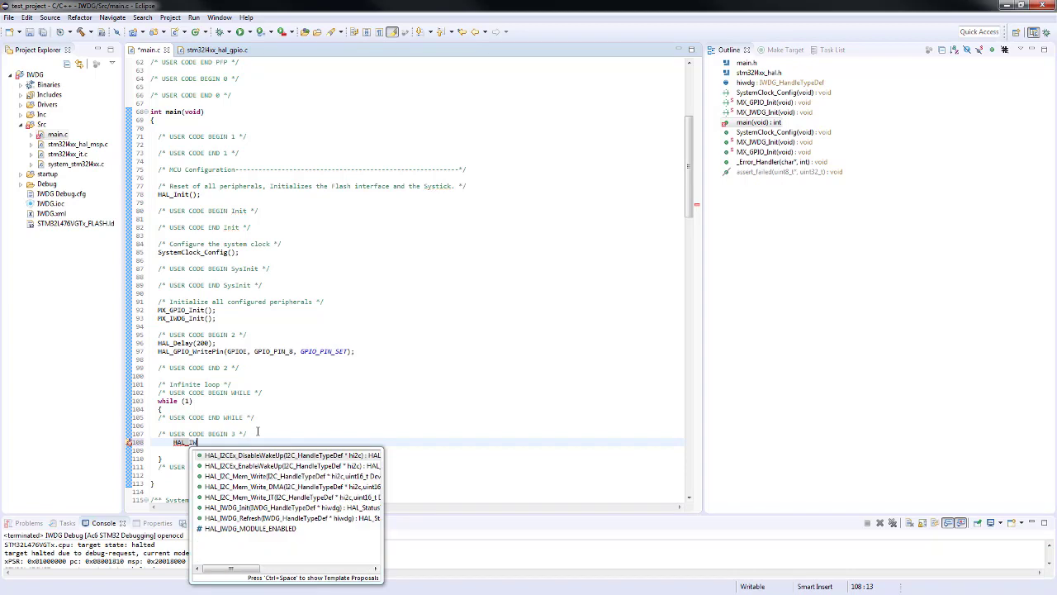
{"action": "type", "text": "W"}
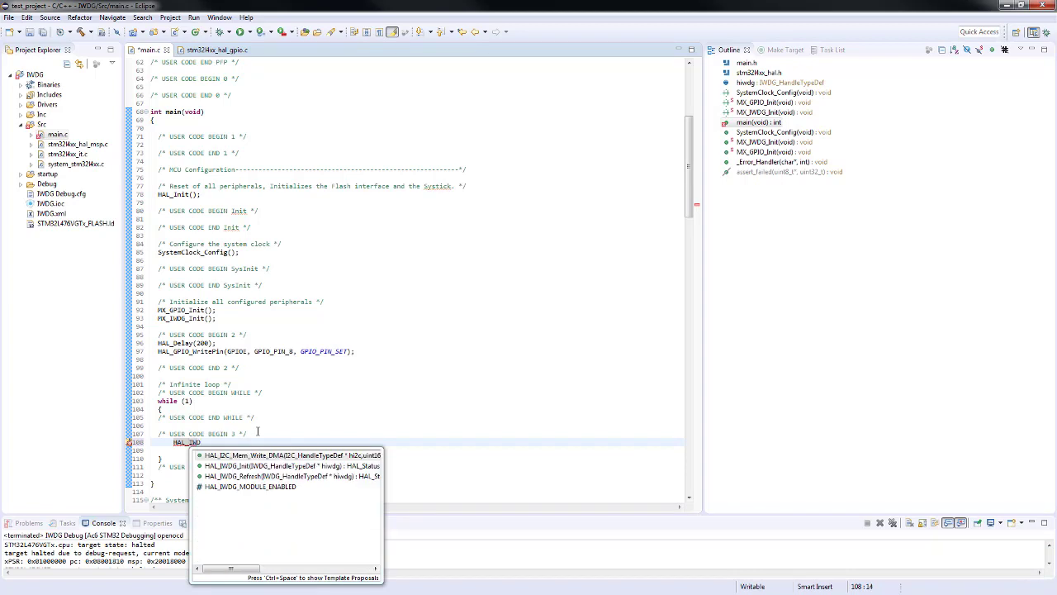
{"action": "type", "text": "W"}
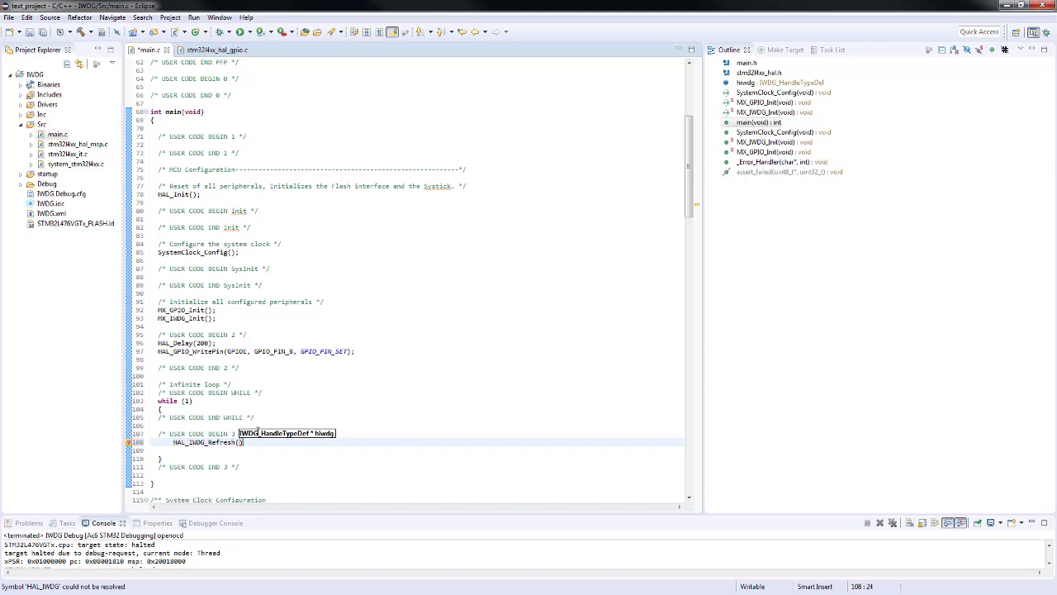
{"action": "mouse_move", "coordinate": [216, 443]}
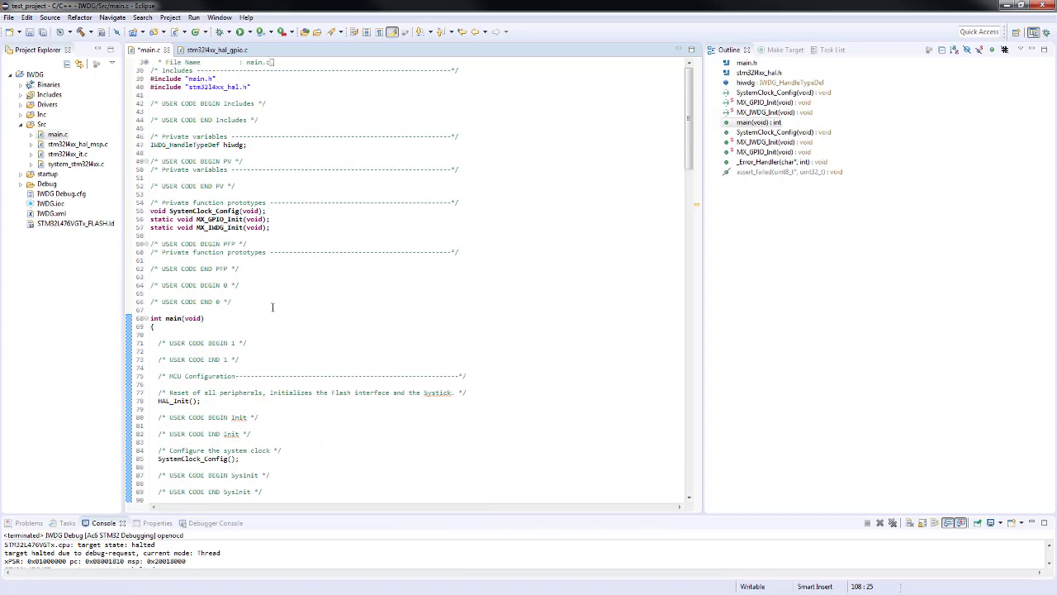
{"action": "double_click", "coordinate": [235, 145]}
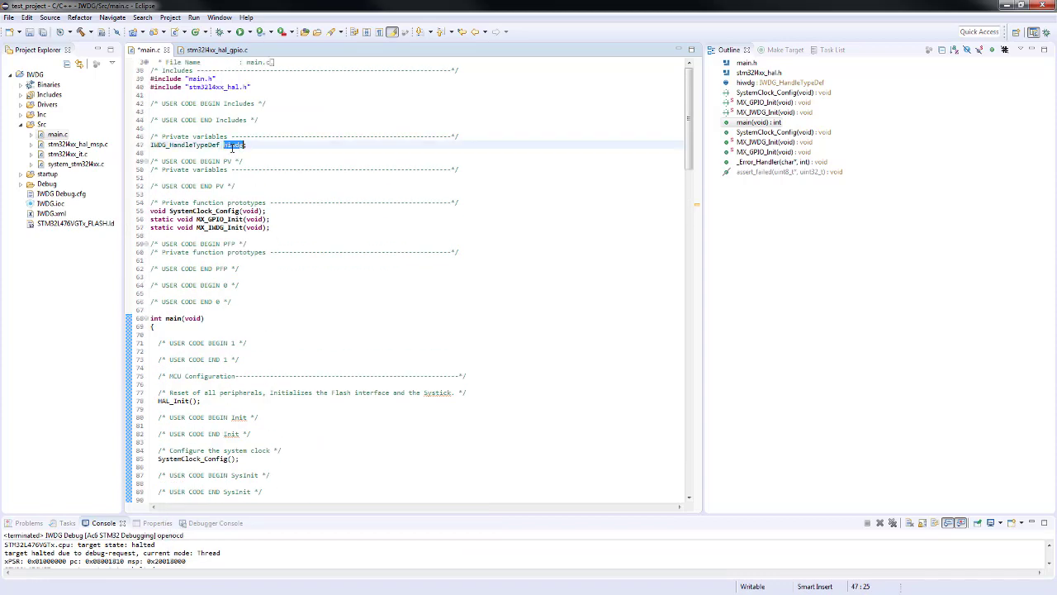
{"action": "scroll", "scroll_direction": "down", "scroll_amount": 3}
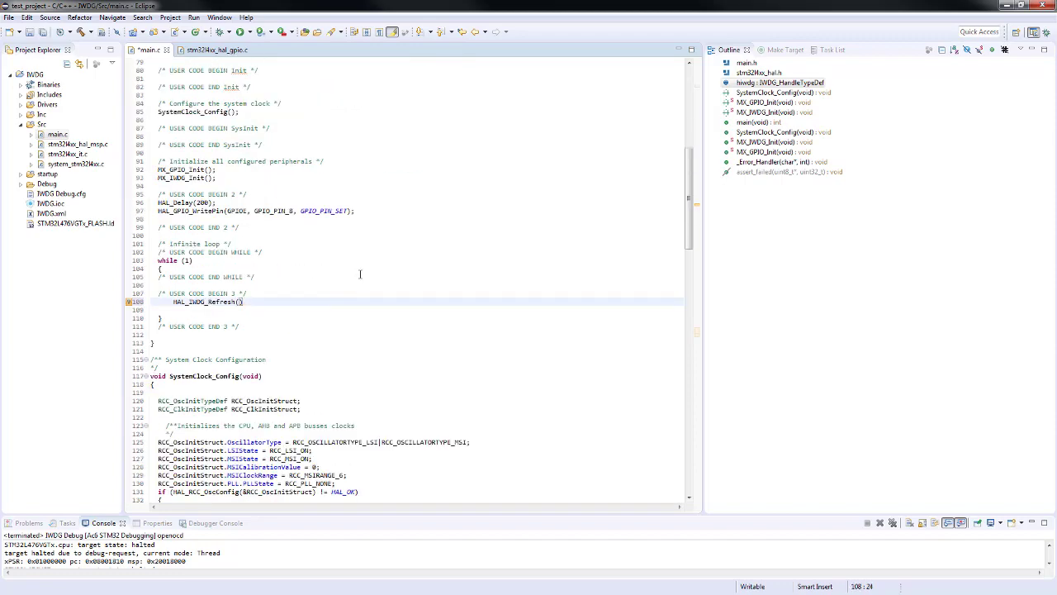
{"action": "type", "text": "&hiwdg"}
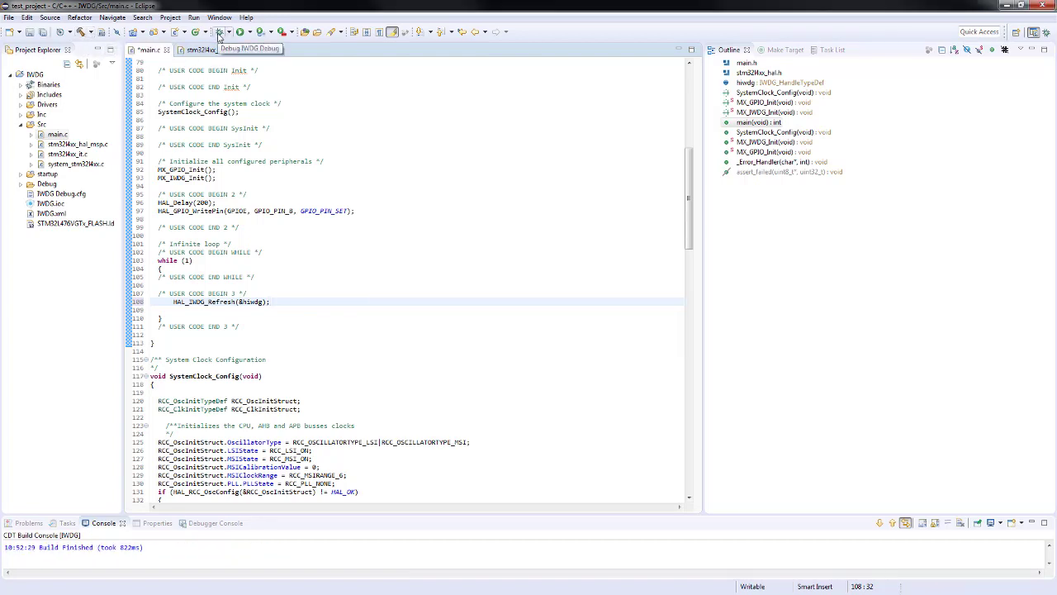
Relaunch the debug session, saving main.c in the Save and Launch dialog
{"action": "left_click", "coordinate": [222, 32]}
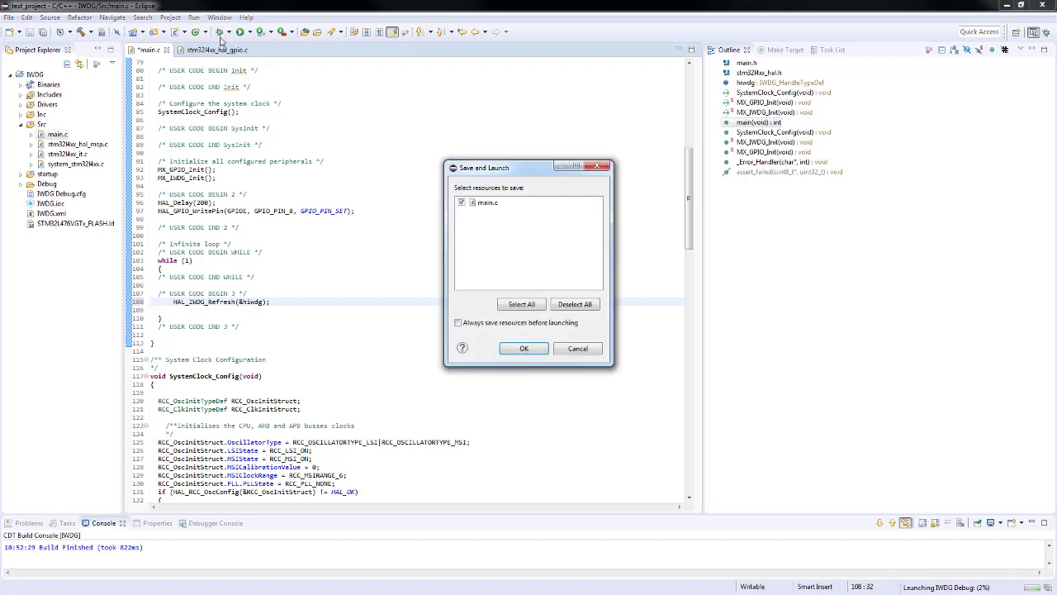
{"action": "left_click", "coordinate": [522, 347]}
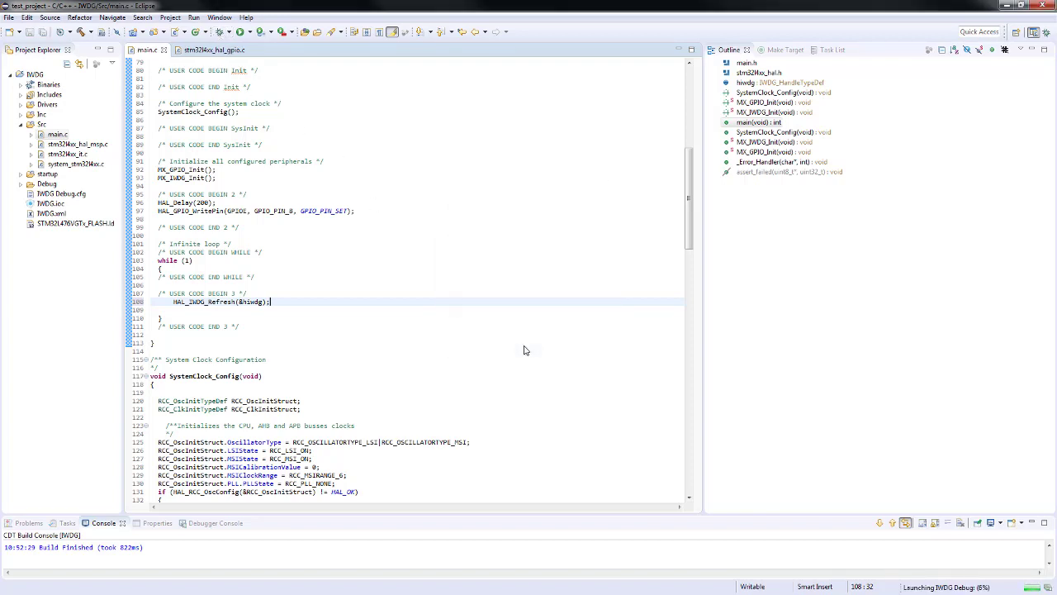